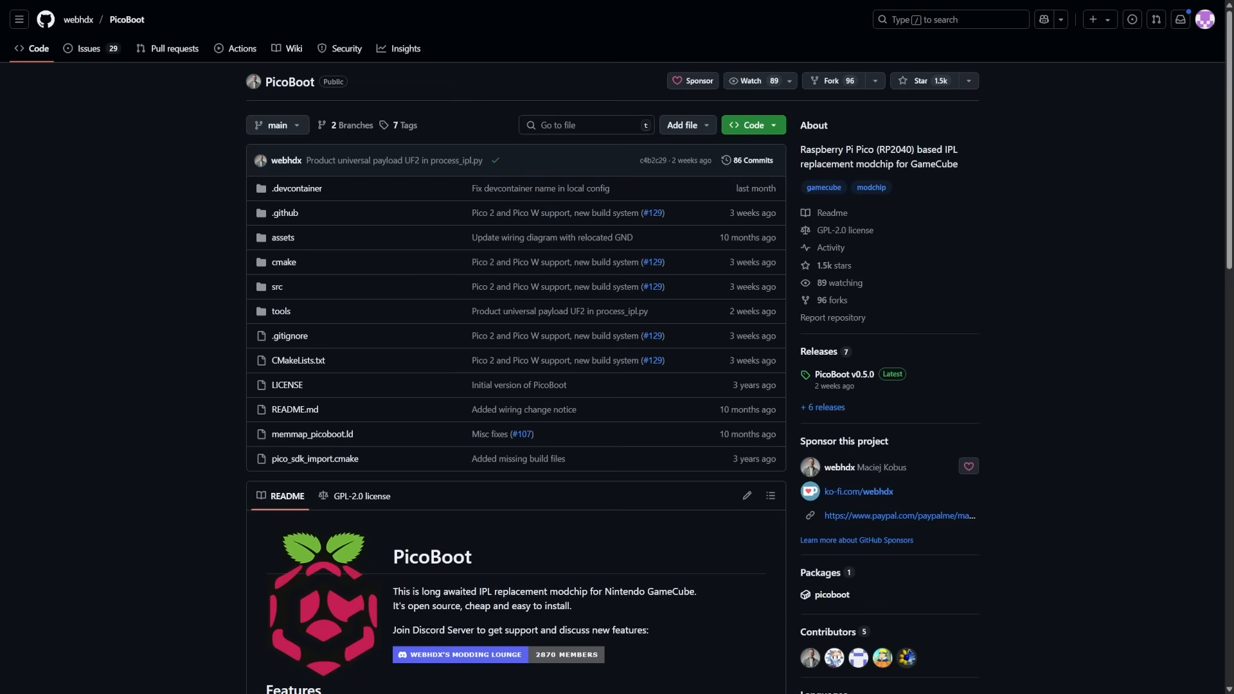
- Scroll the PicoBoot repository page and go to its Releases list
scroll(down, 3)
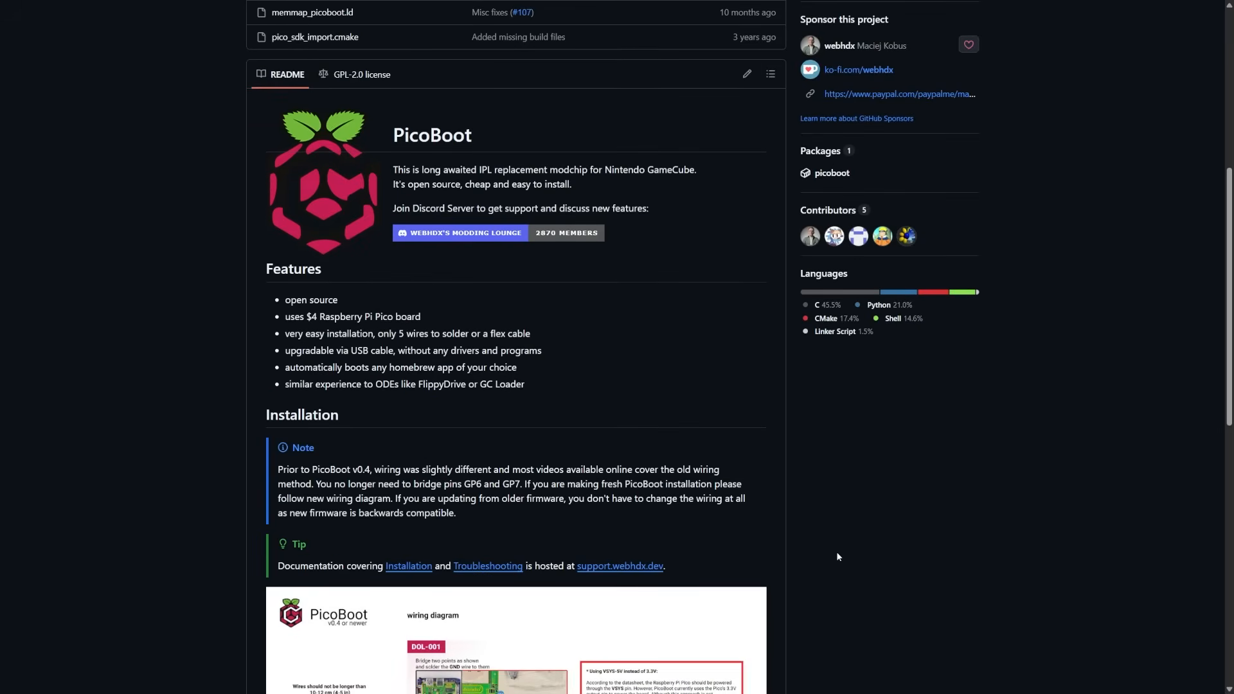
scroll(down, 3)
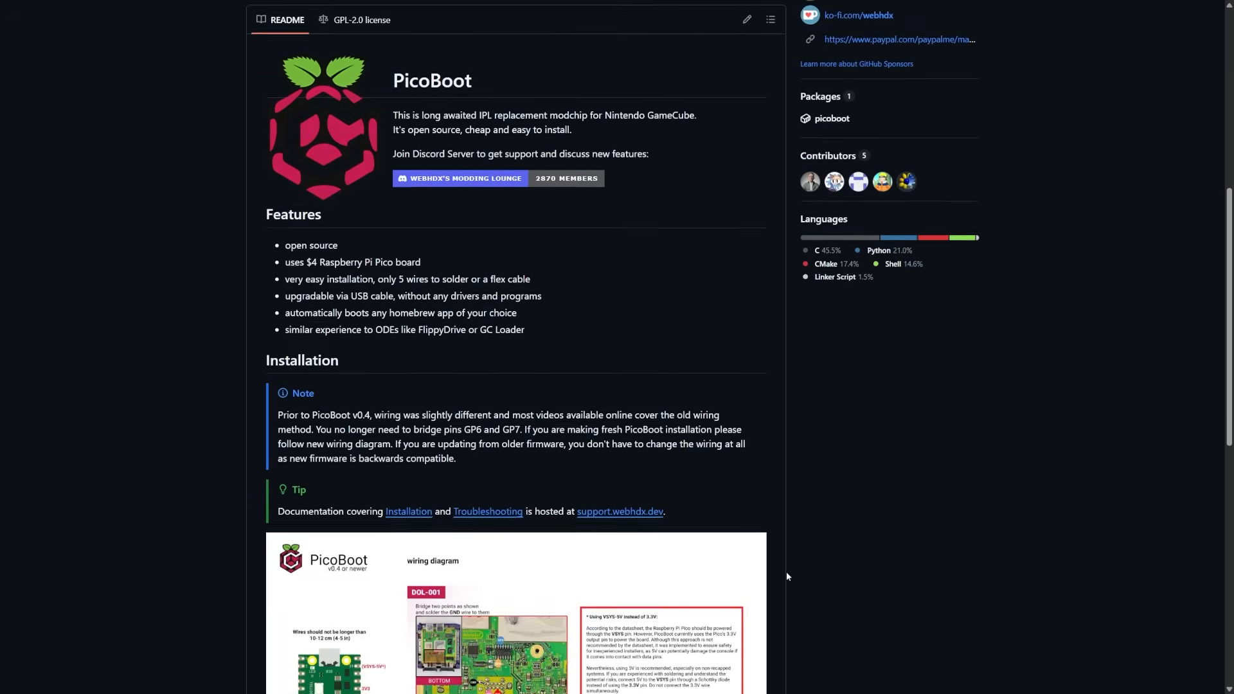
scroll(up, 3)
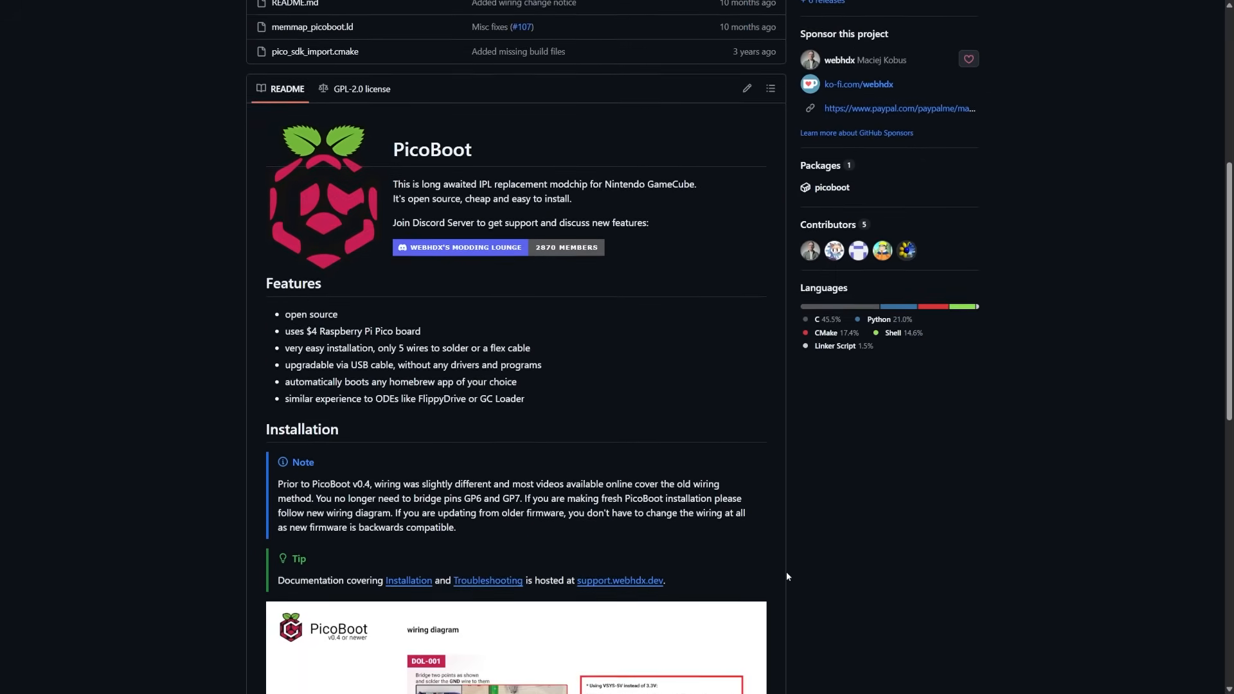
scroll(down, 3)
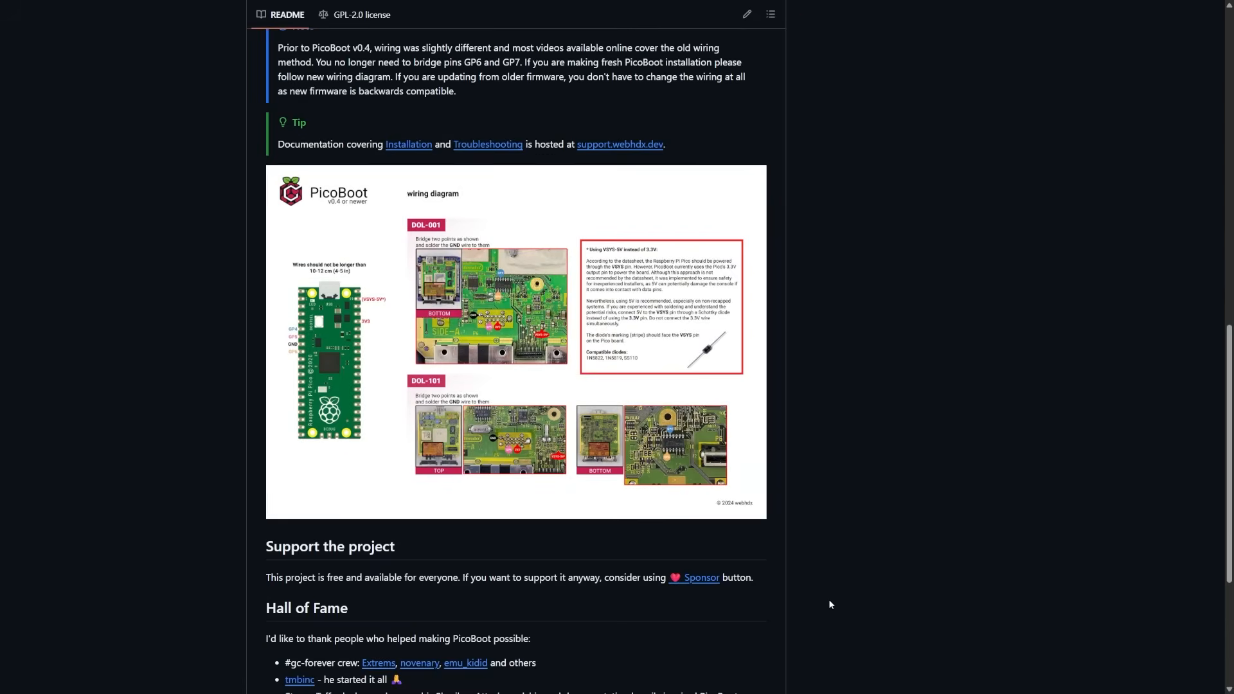
scroll(up, 3)
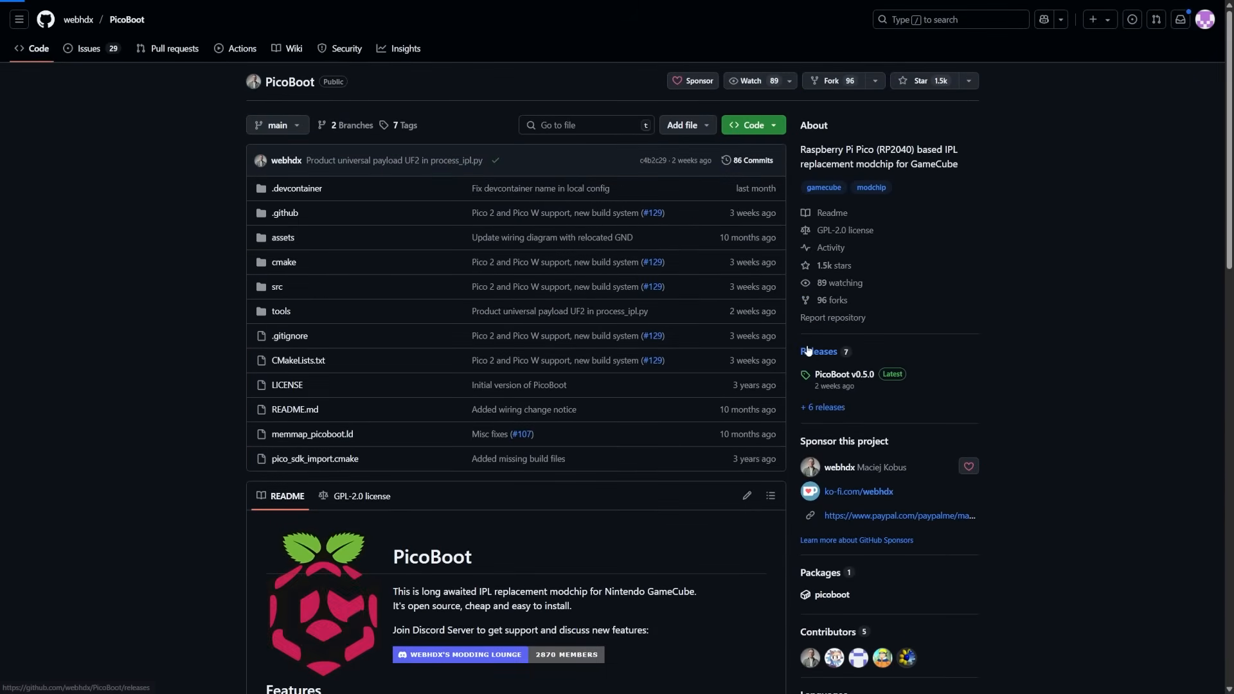
click(817, 351)
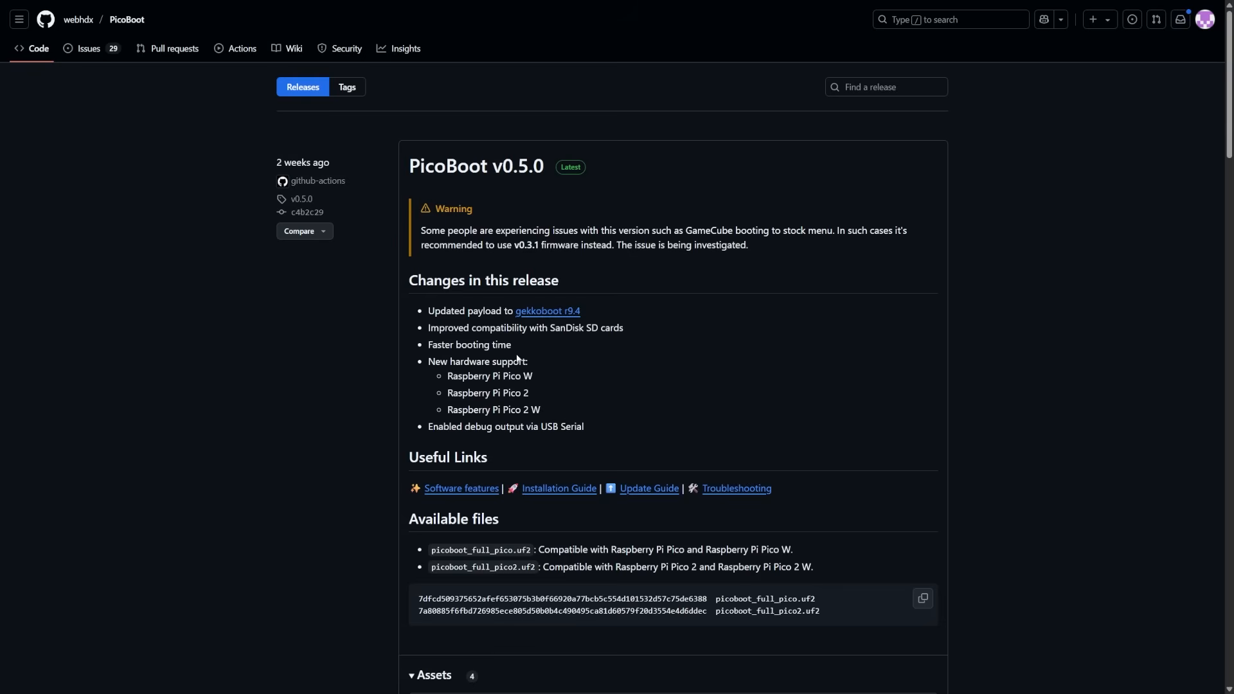
mouse_move(624, 393)
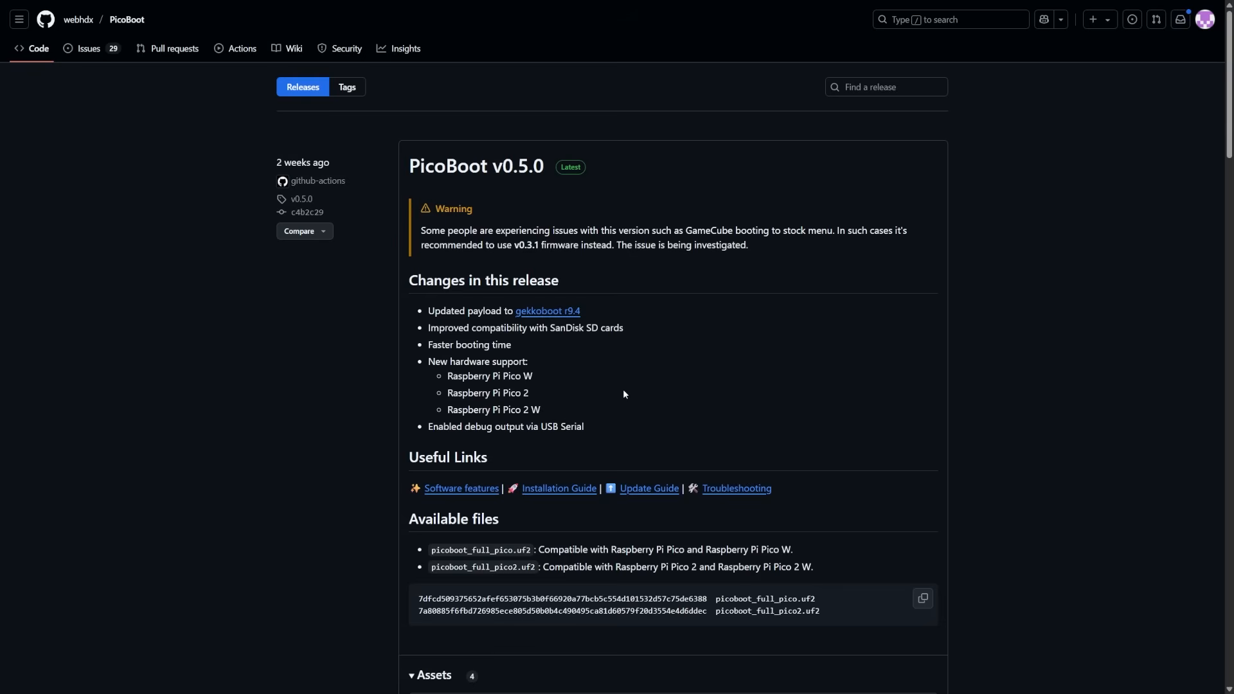
mouse_move(533, 323)
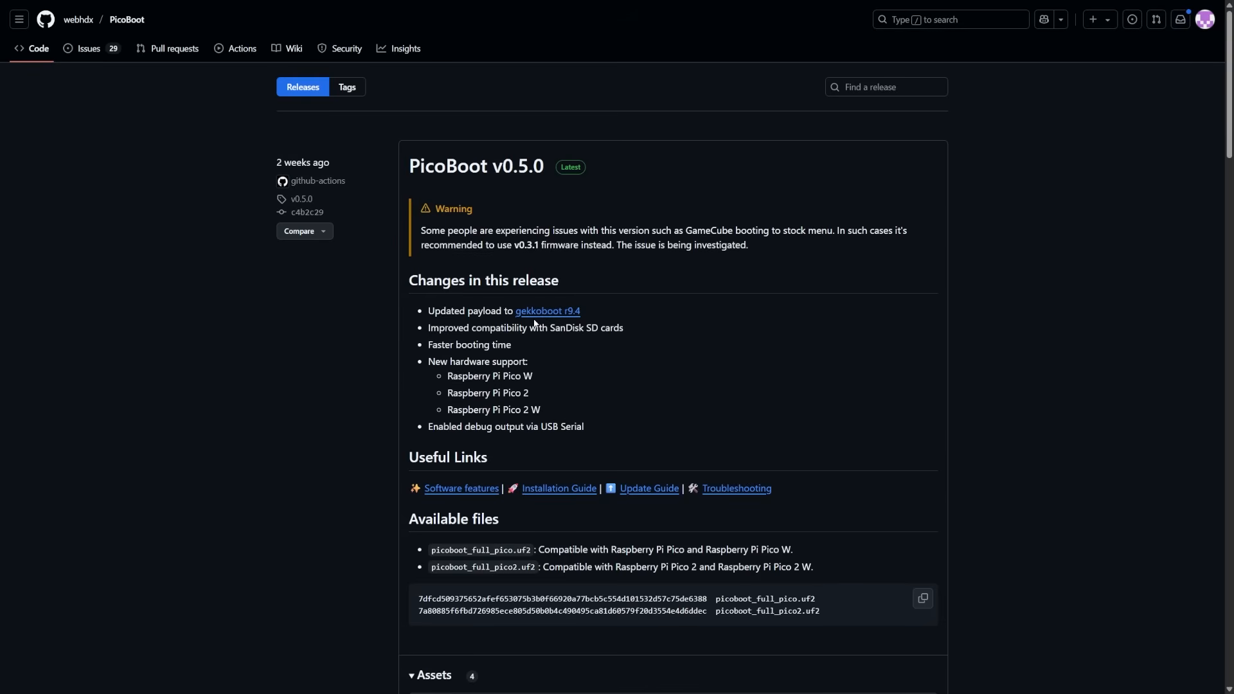
mouse_move(532, 341)
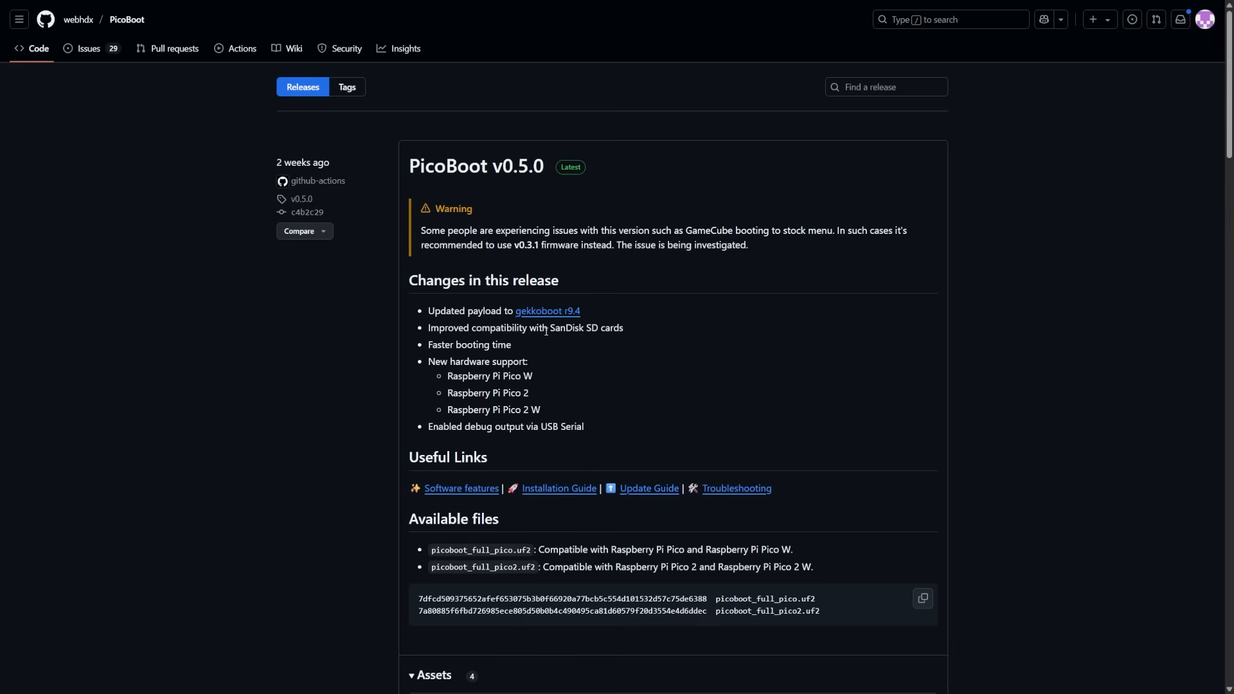
mouse_move(897, 521)
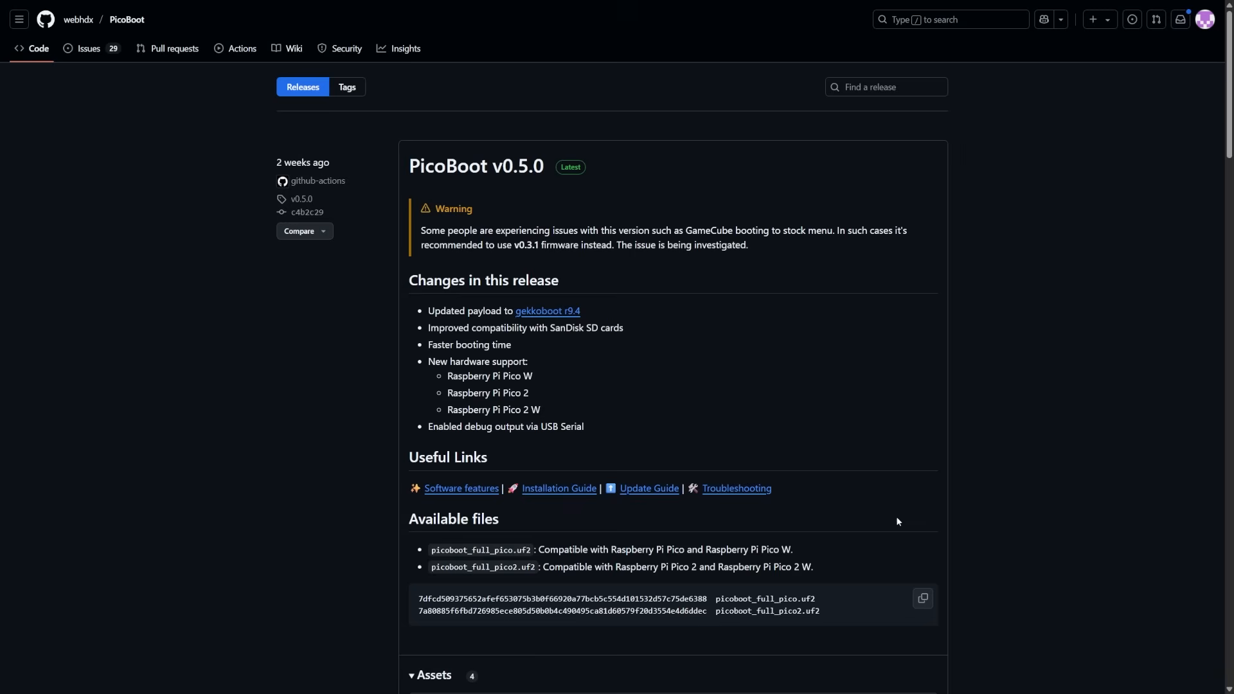
mouse_move(586, 345)
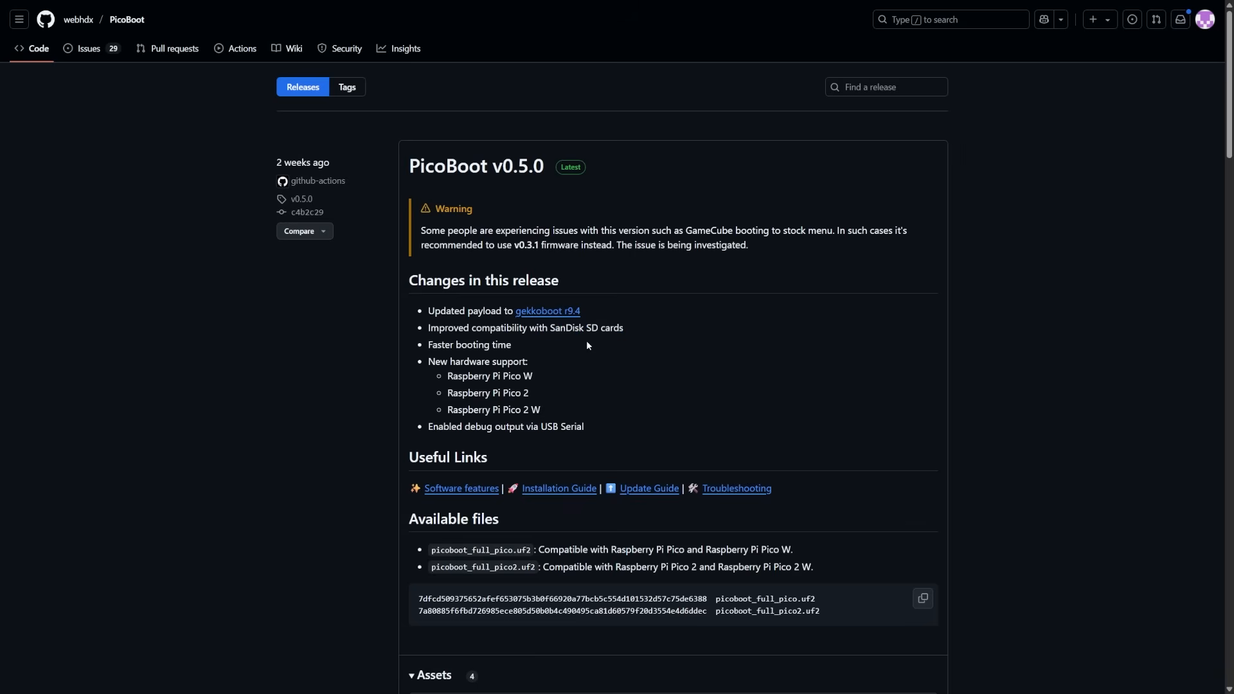
mouse_move(510, 284)
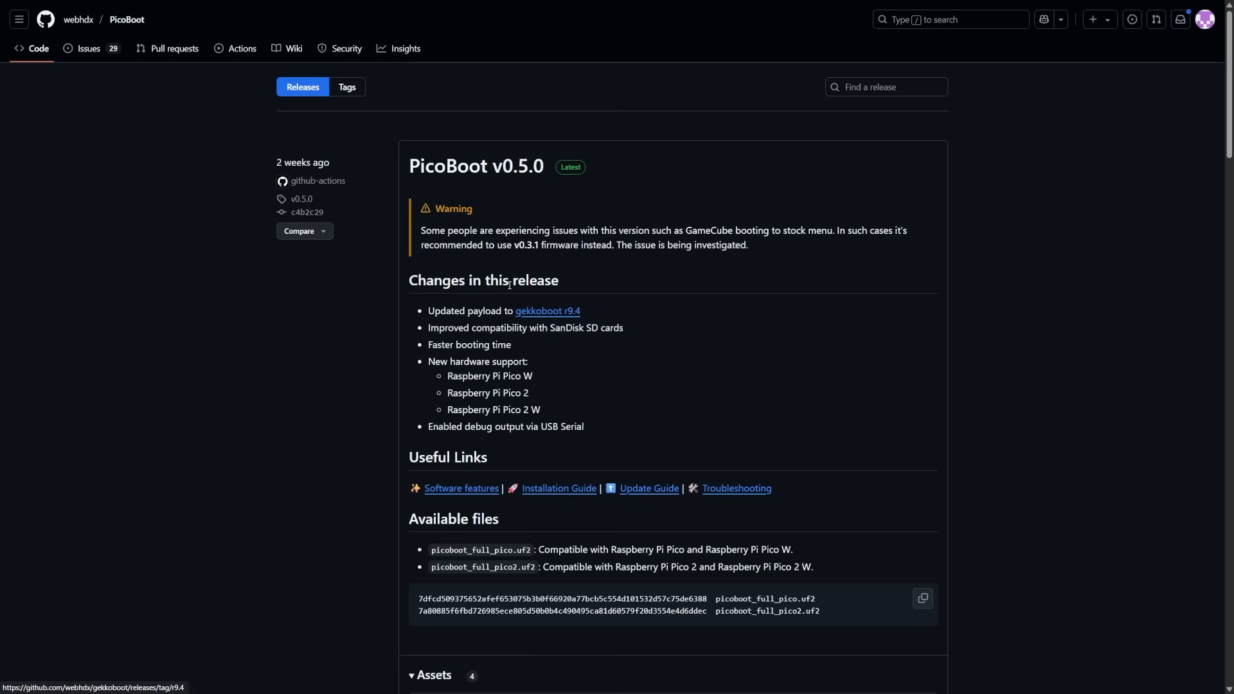
- Scroll through the v0.5.0 release notes and older releases, then back to the top
scroll(down, 3)
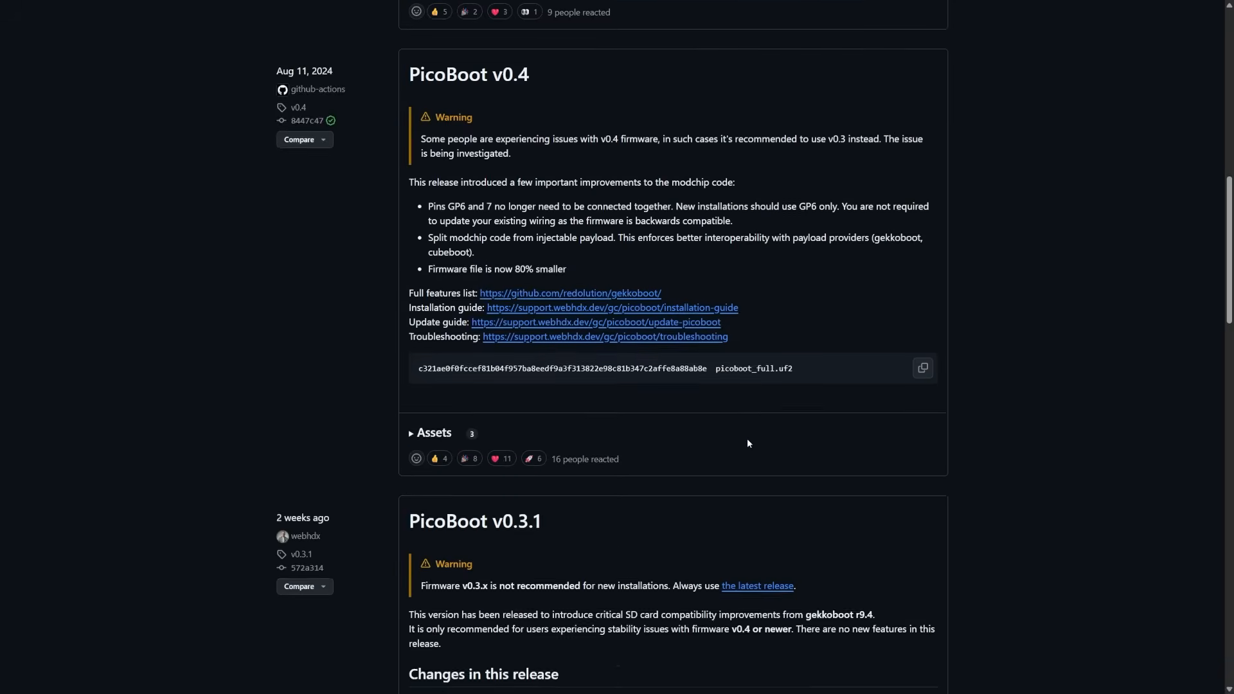
scroll(down, 3)
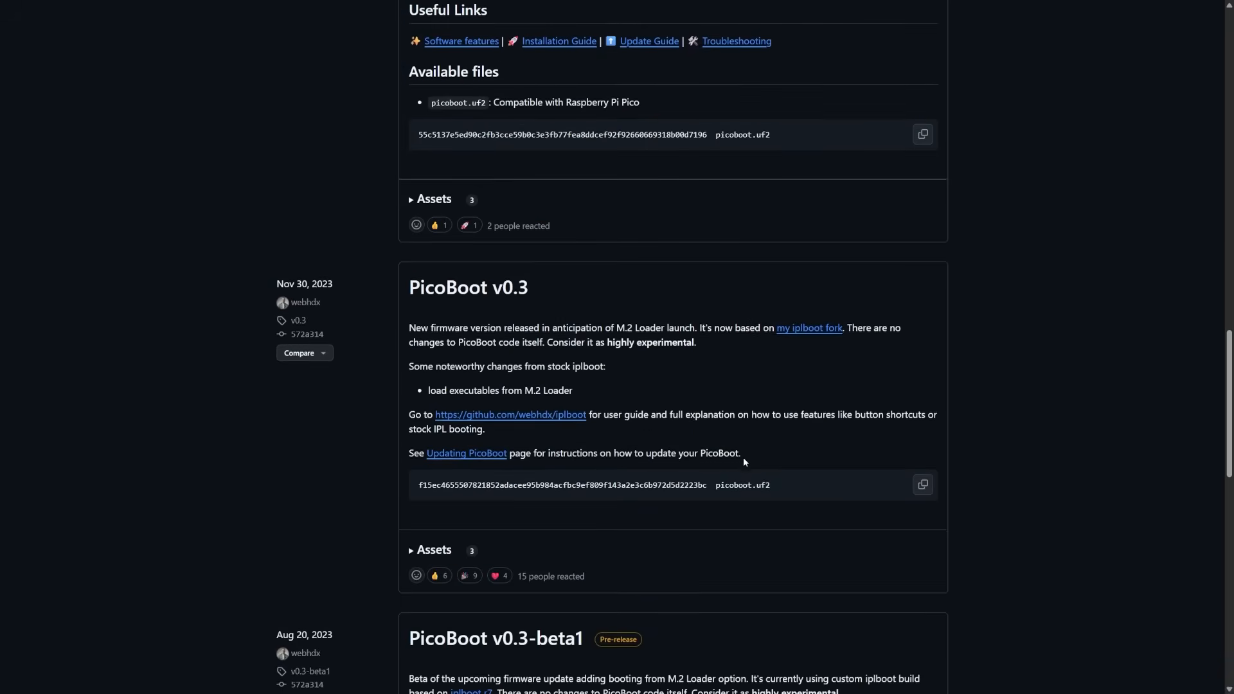
scroll(up, 3)
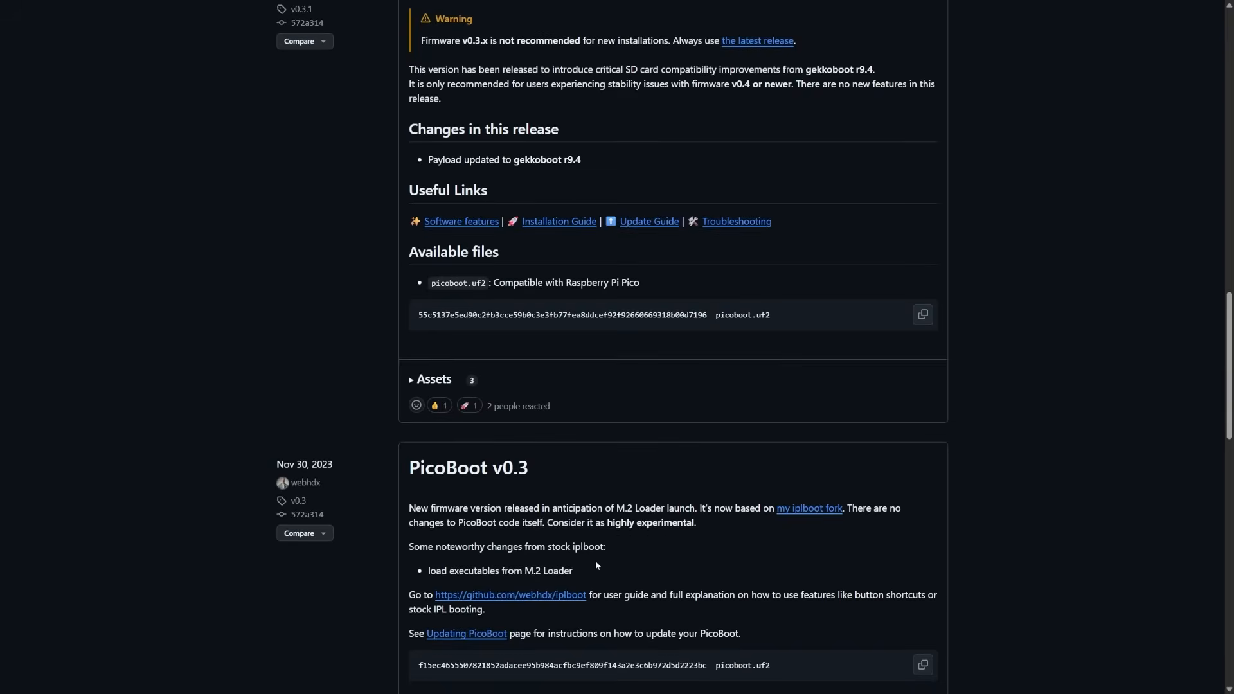
scroll(up, 3)
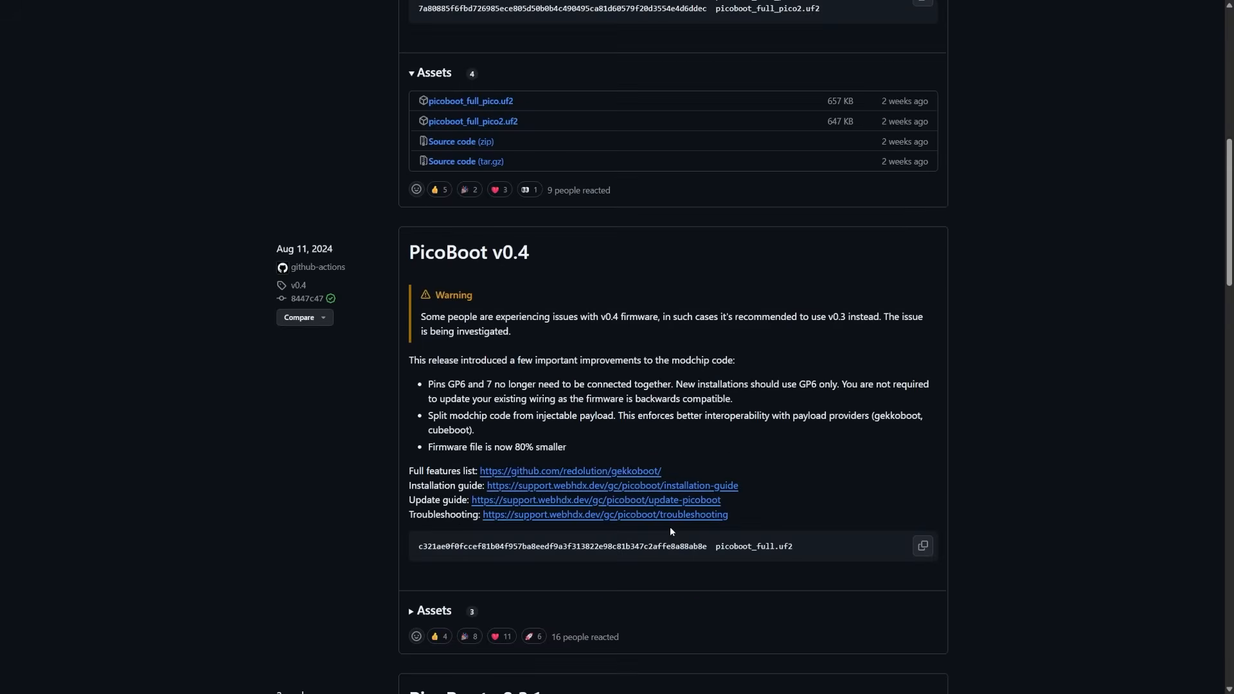
scroll(up, 3)
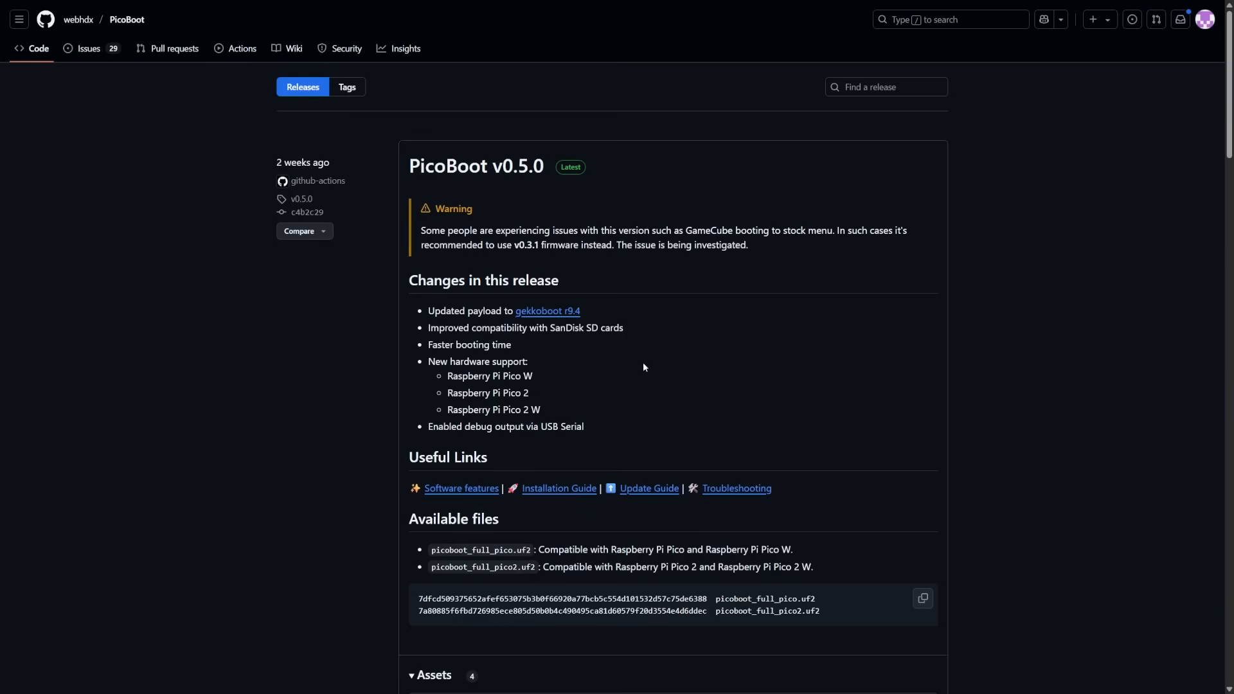
- Scroll the v0.5.0 release down to its Available files, checksums and four Assets
scroll(down, 3)
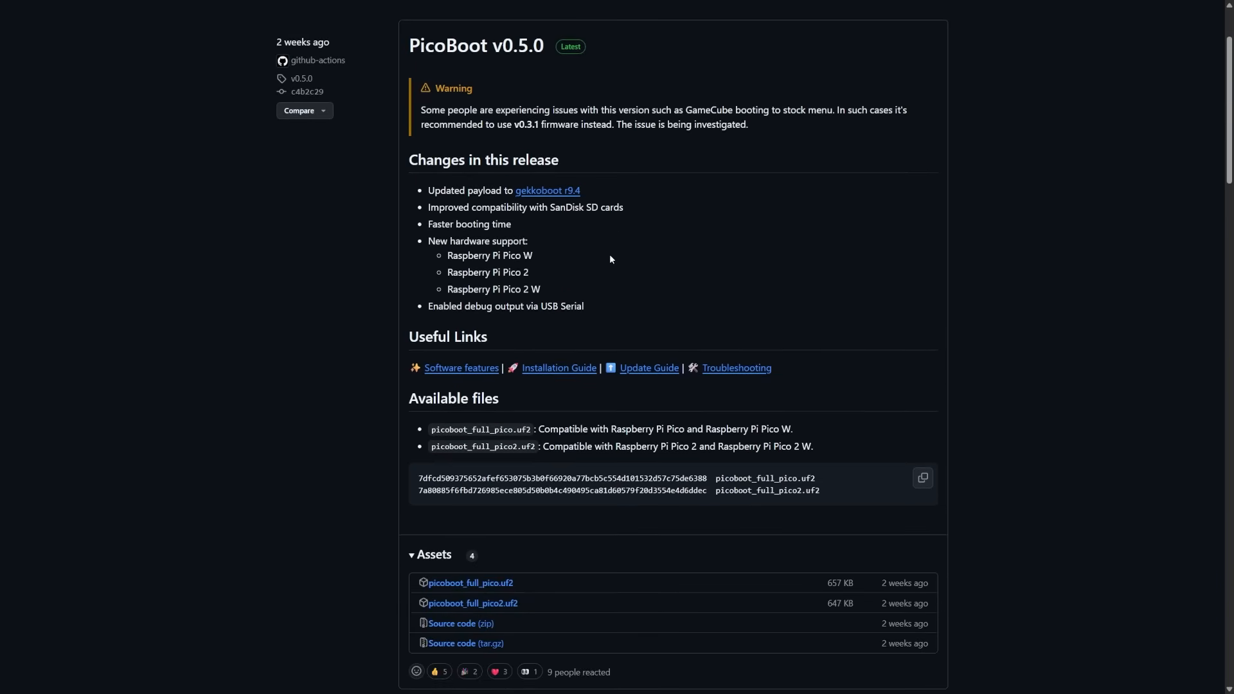
scroll(down, 3)
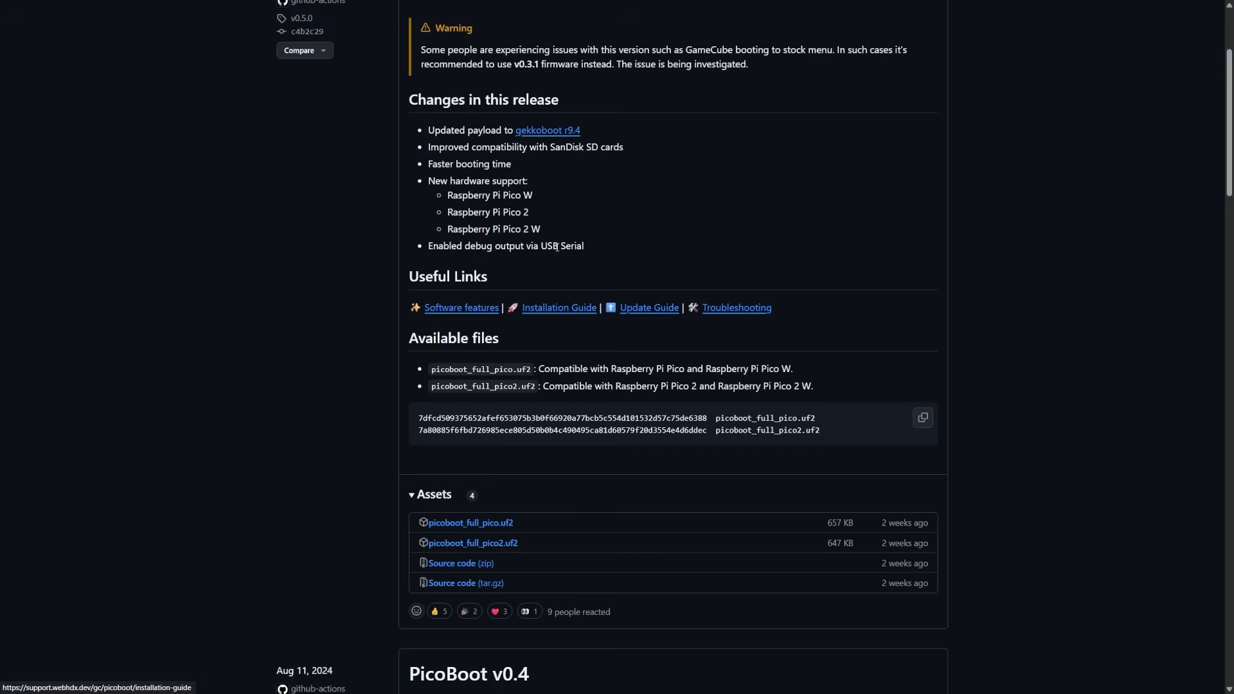
scroll(down, 3)
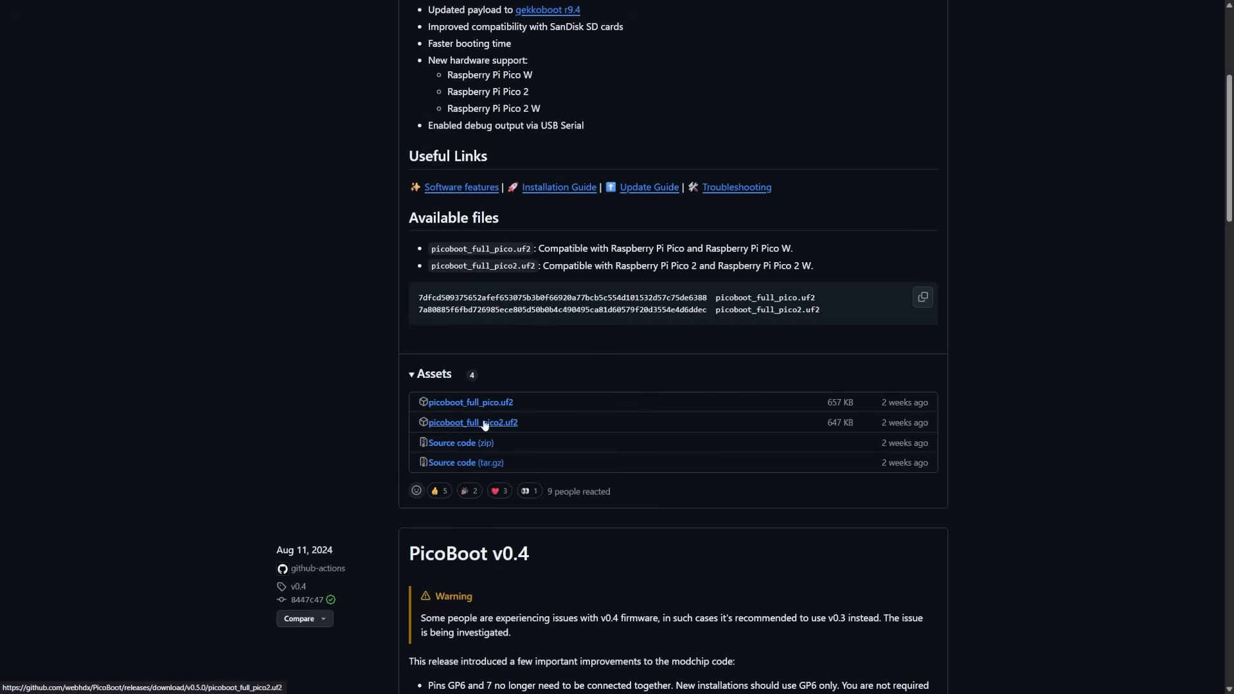
scroll(up, 3)
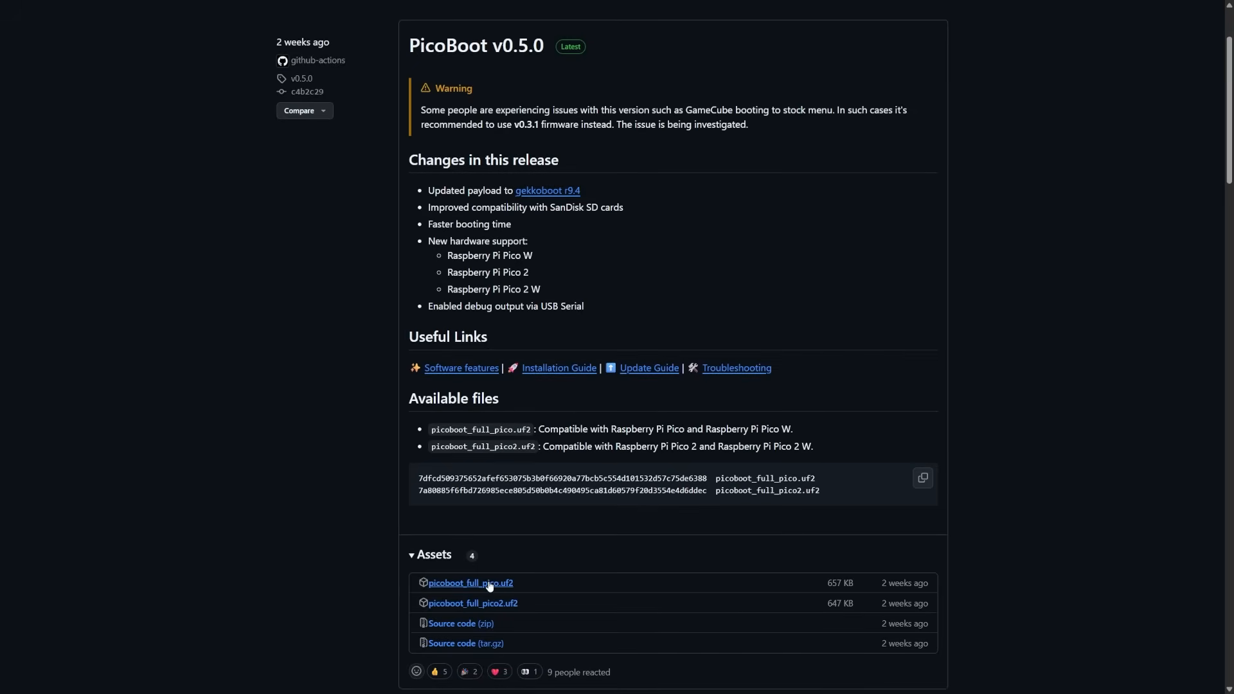
mouse_move(561, 509)
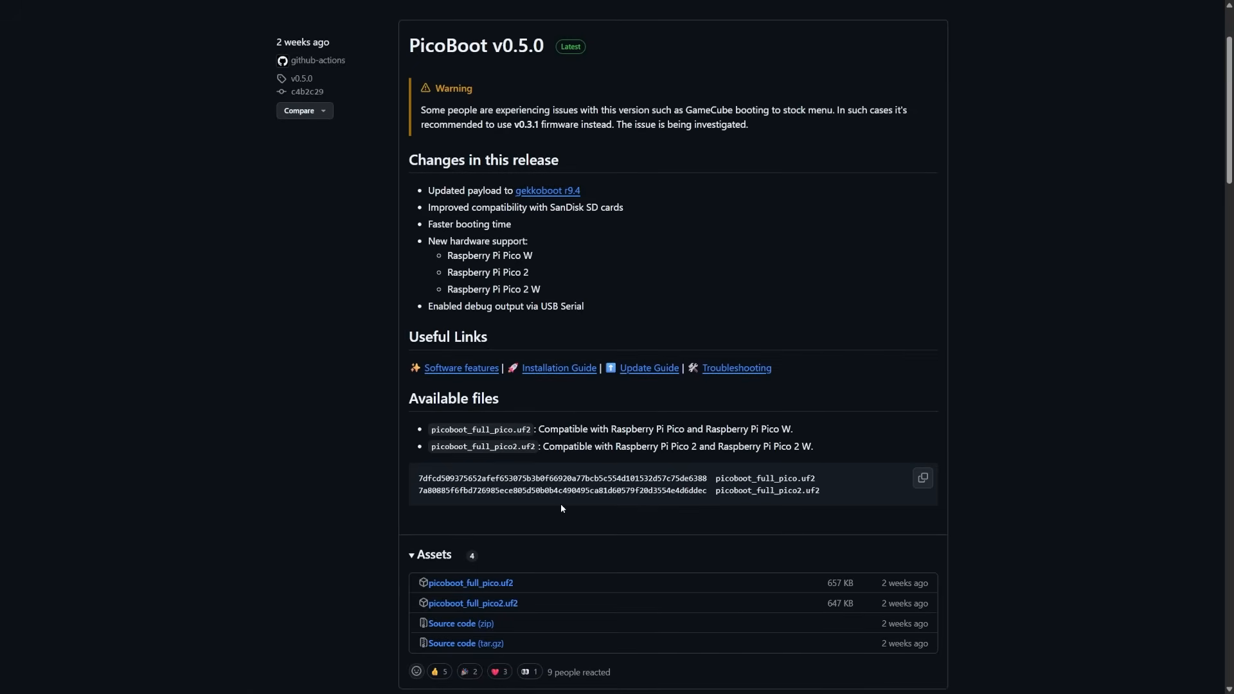
scroll(down, 3)
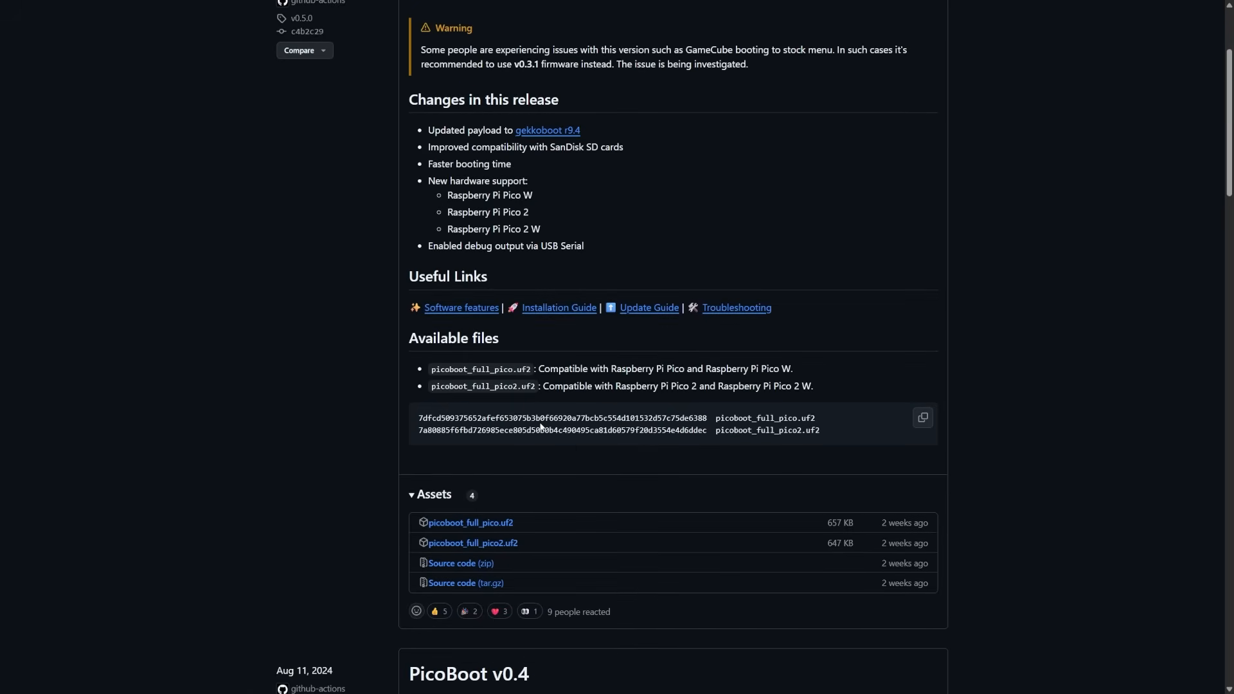
mouse_move(533, 458)
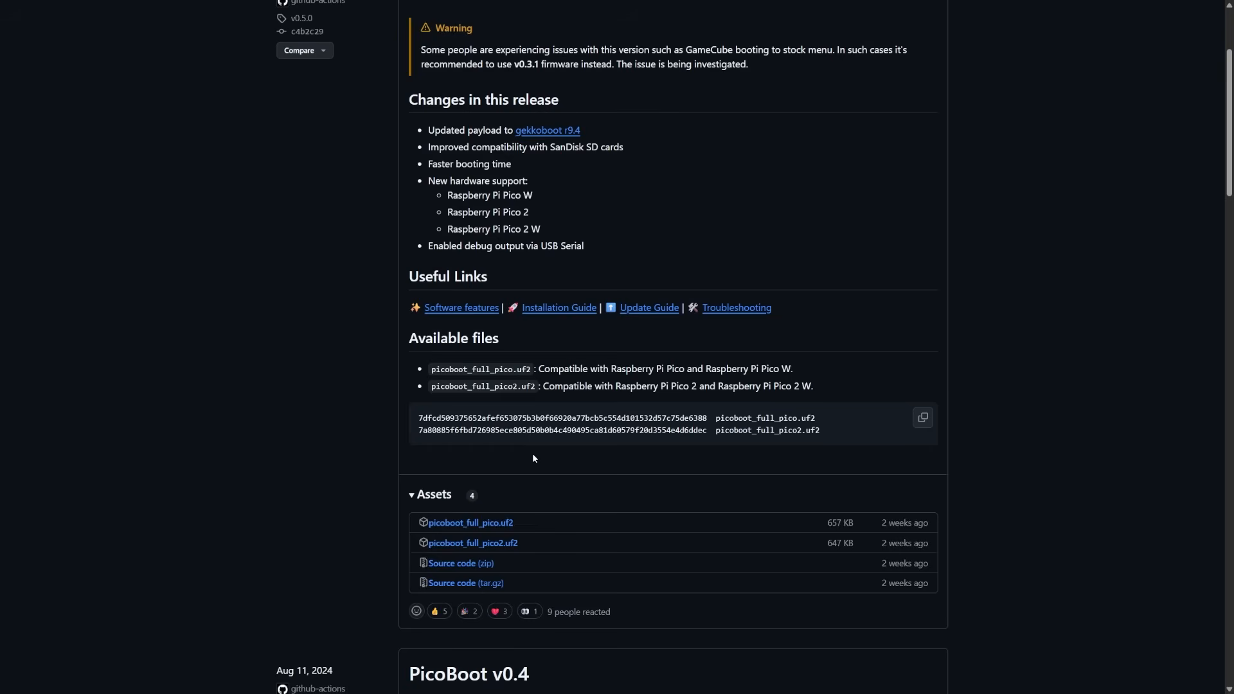
mouse_move(470, 523)
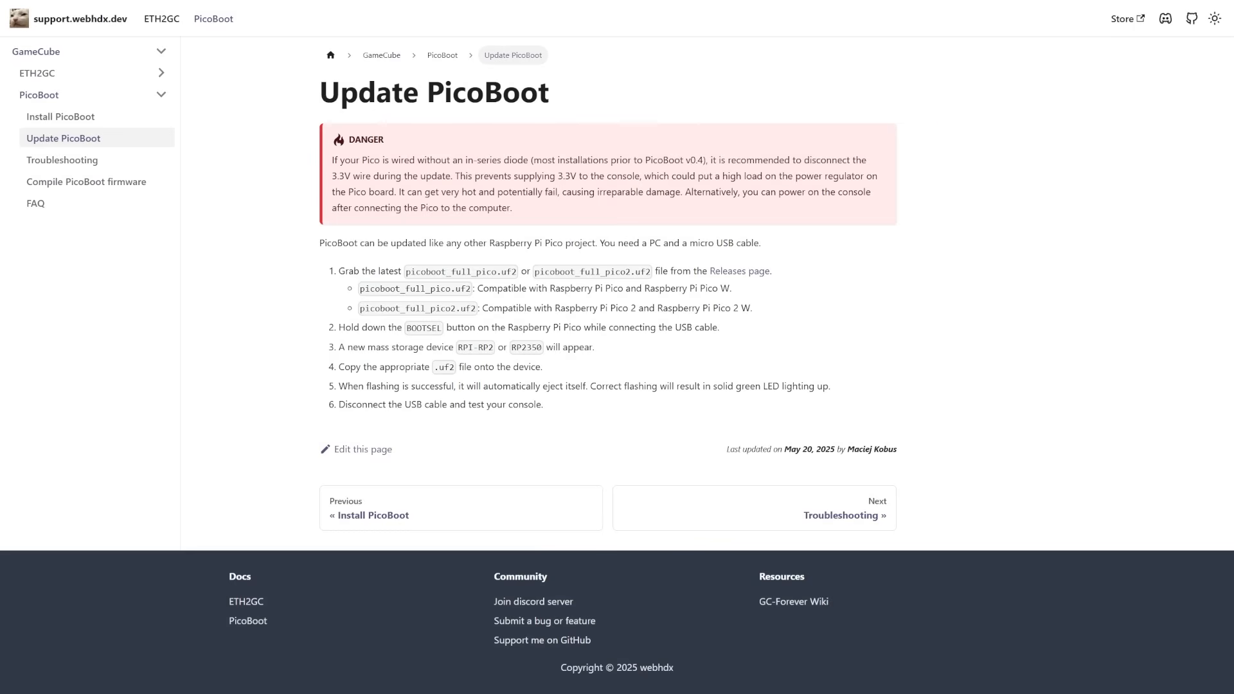
mouse_move(782, 332)
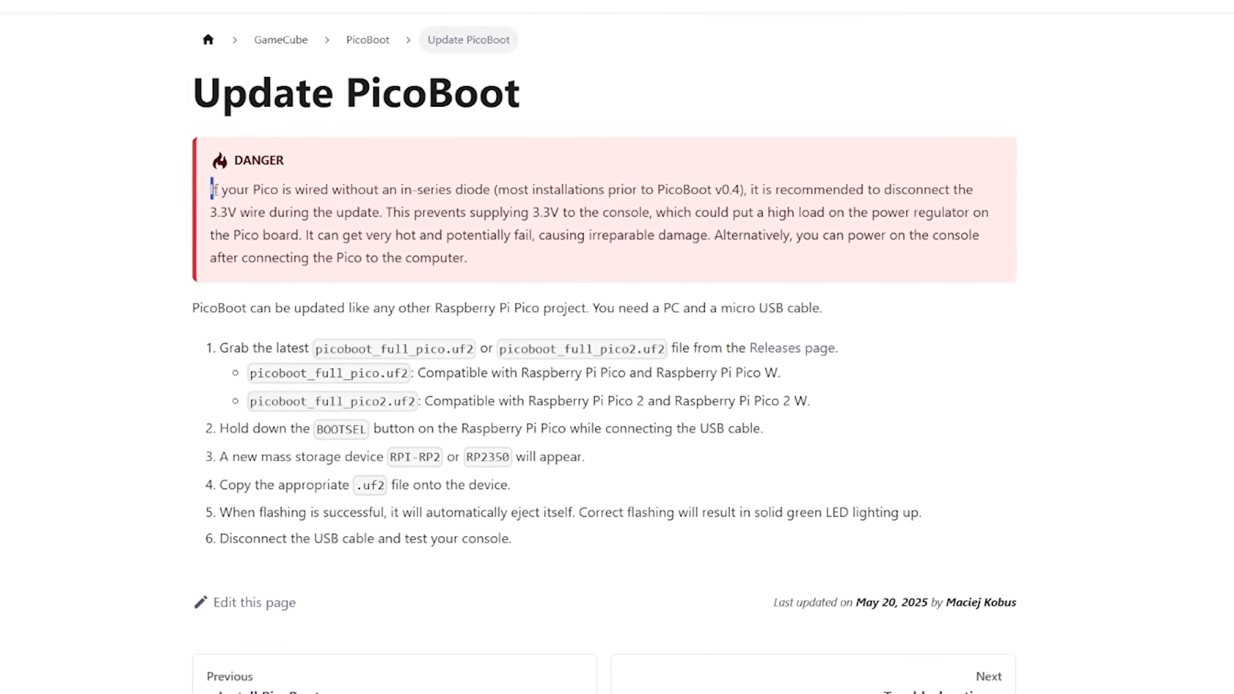
drag(211, 189, 466, 194)
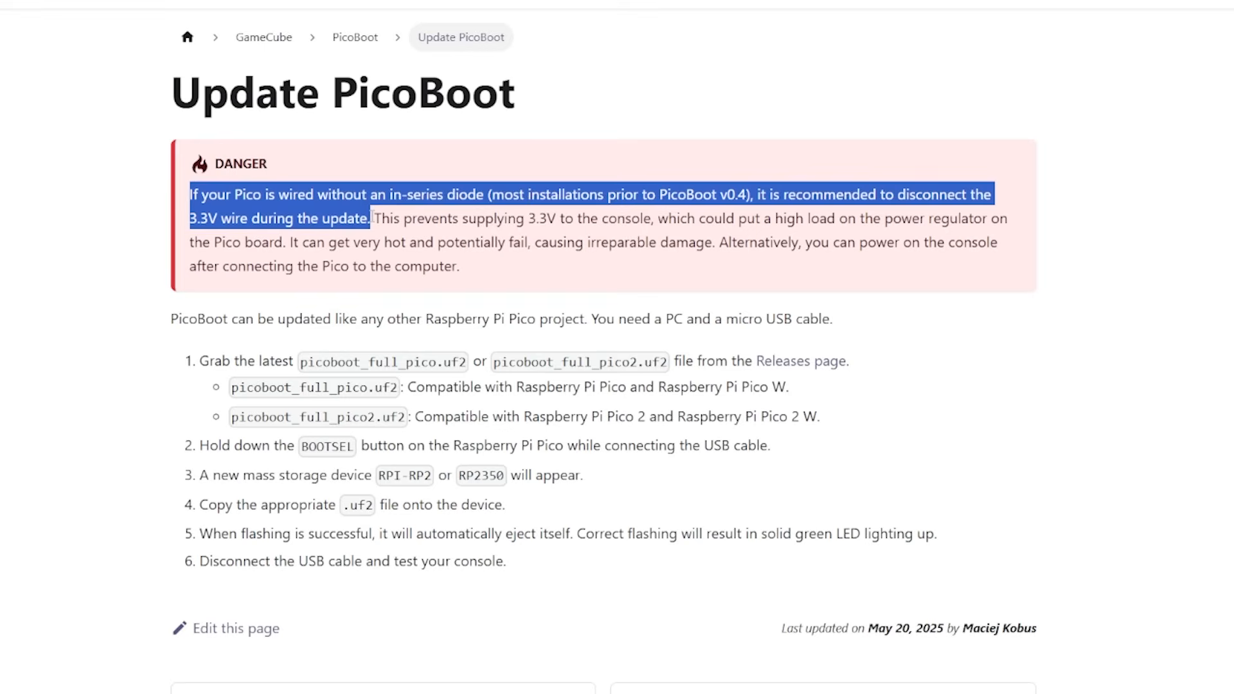
click(383, 218)
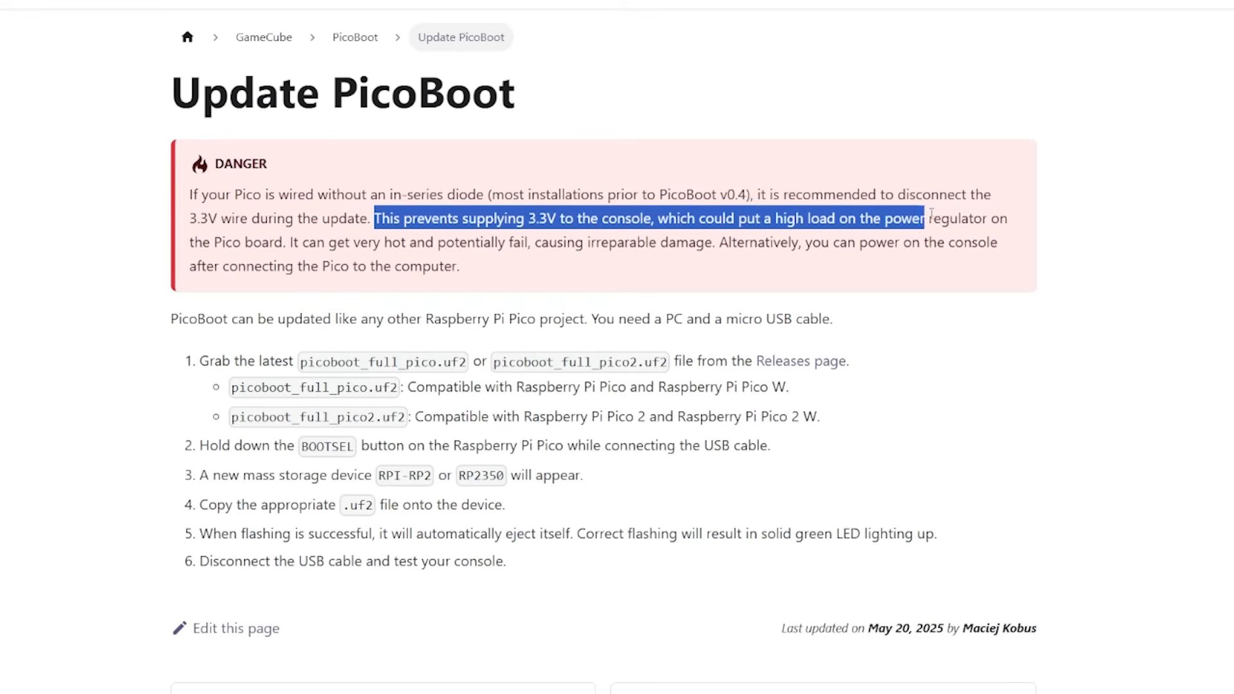
click(291, 241)
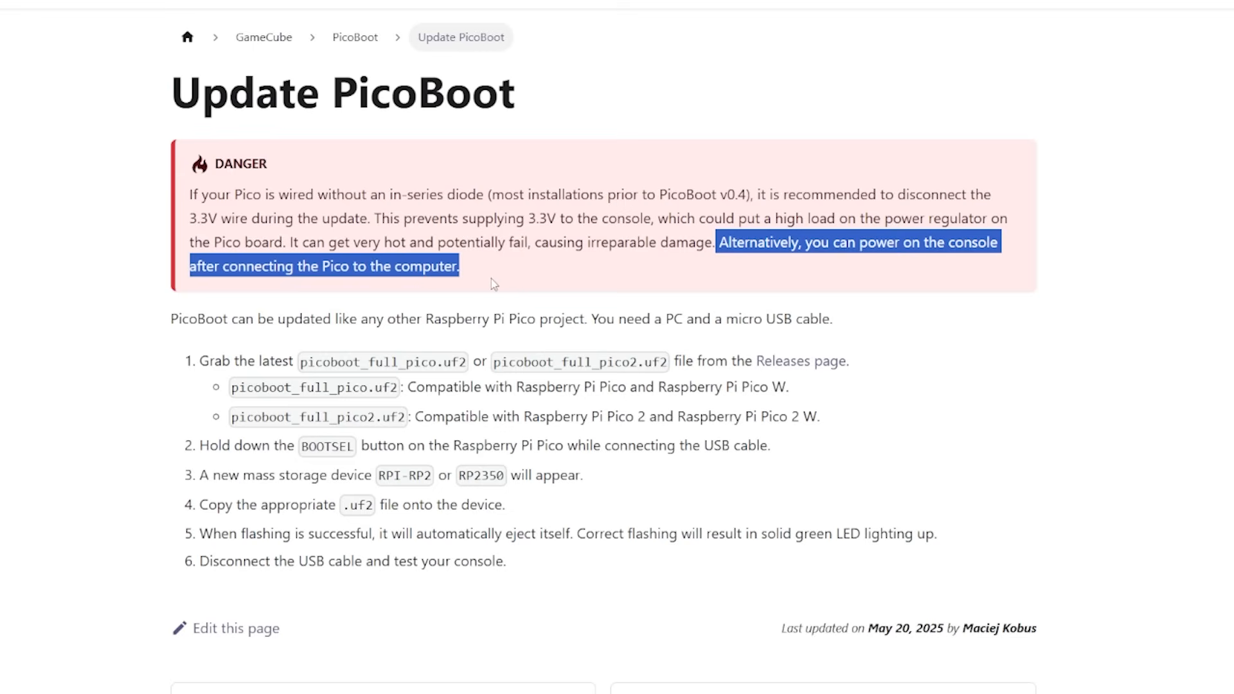
mouse_move(603, 277)
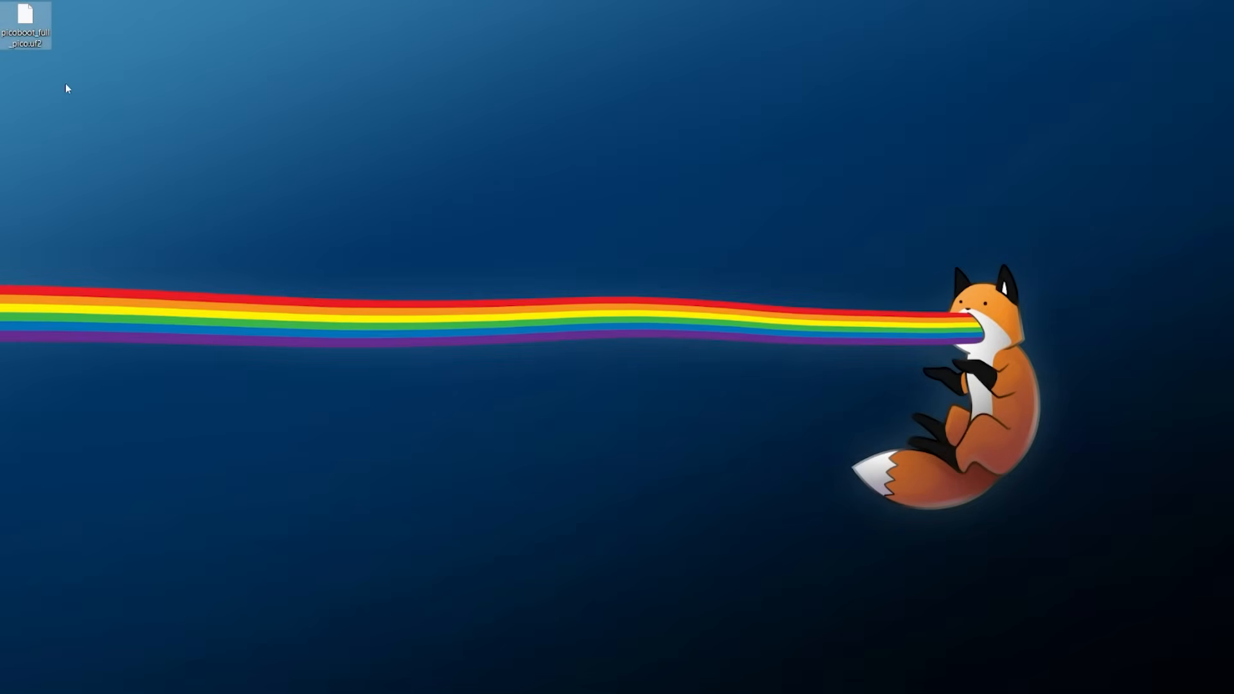
mouse_move(85, 119)
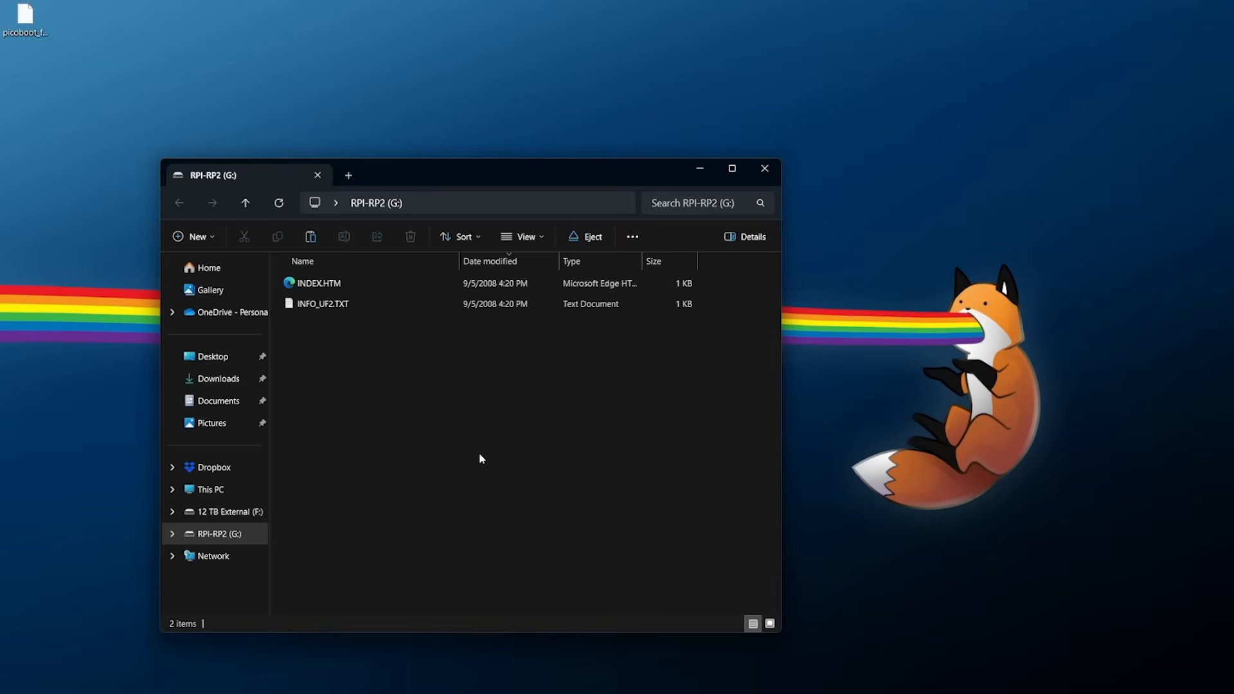
mouse_move(353, 411)
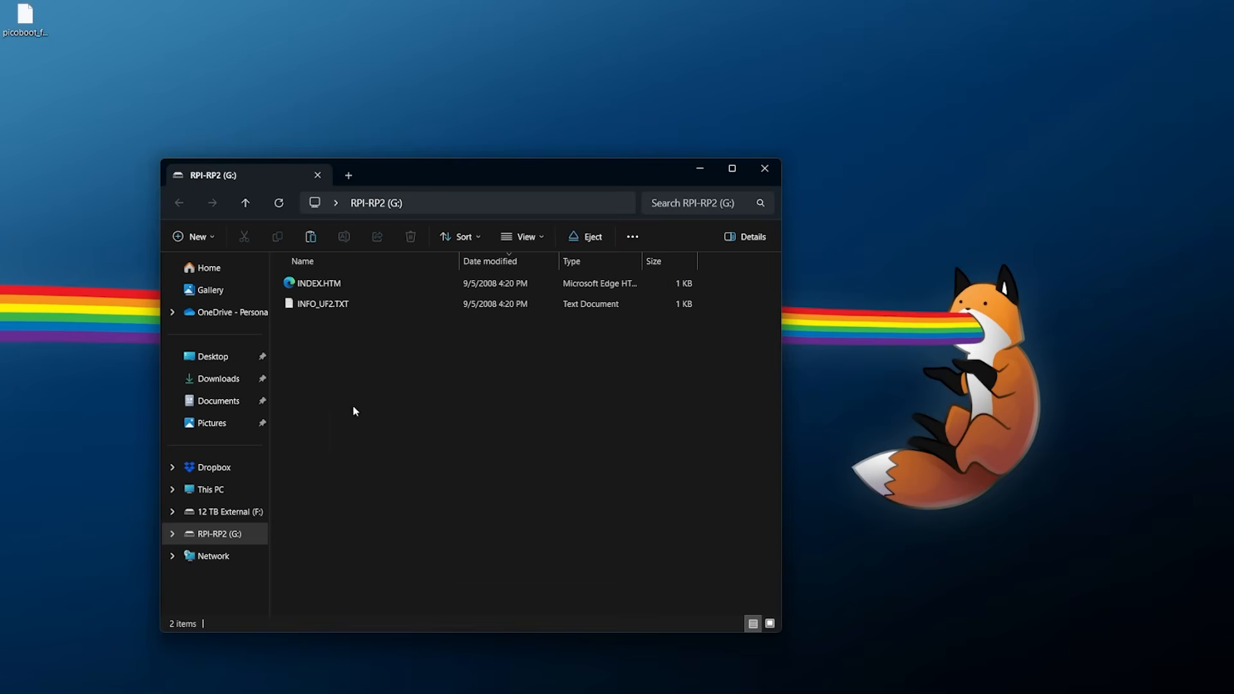
mouse_move(86, 663)
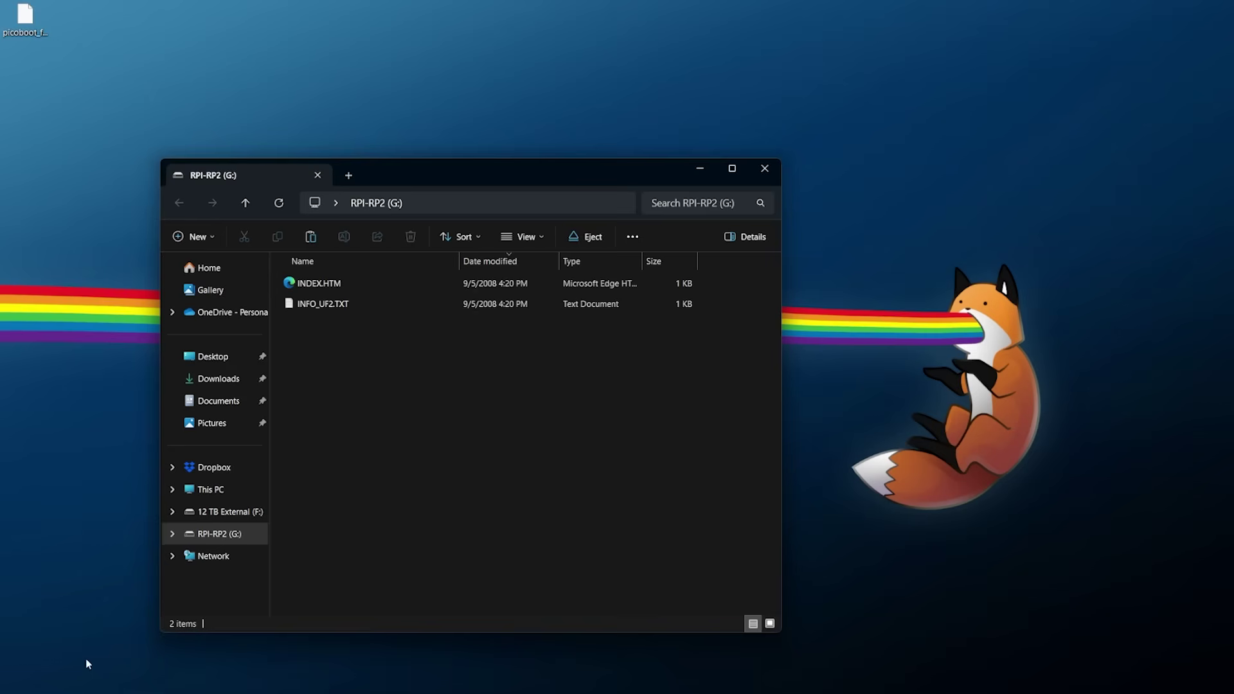
mouse_move(452, 515)
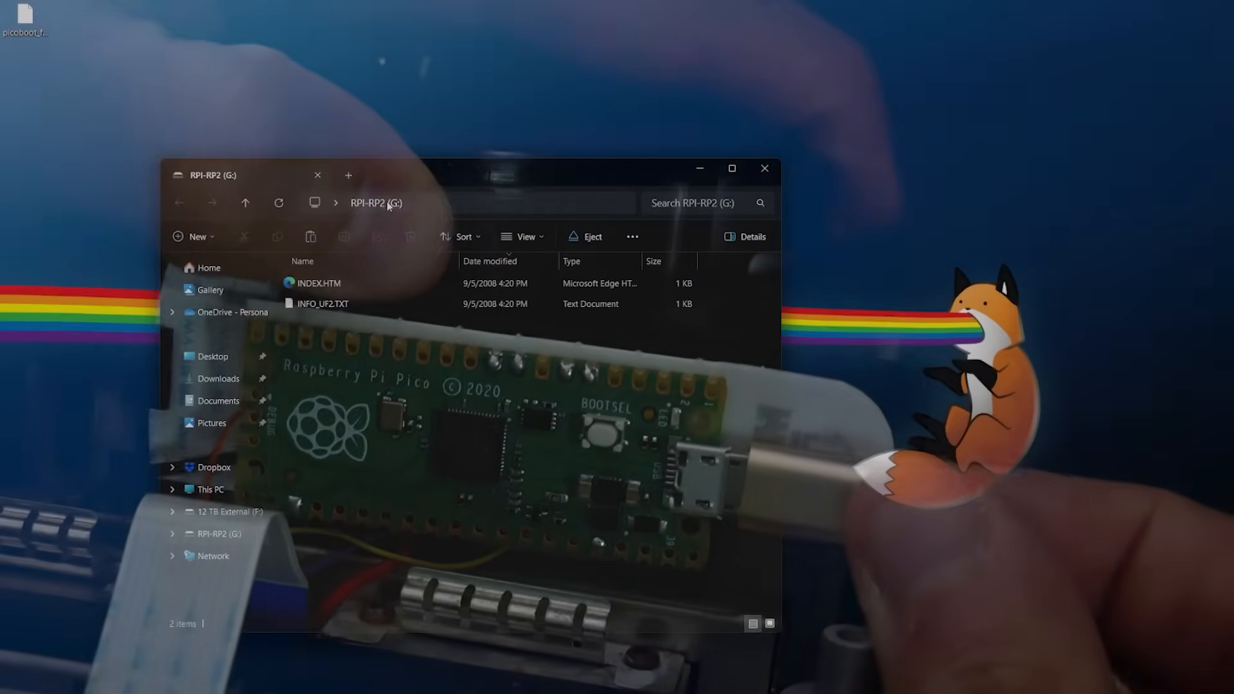
- Go up to This PC listing the drives, including RPI-RP2 (G:)
click(211, 488)
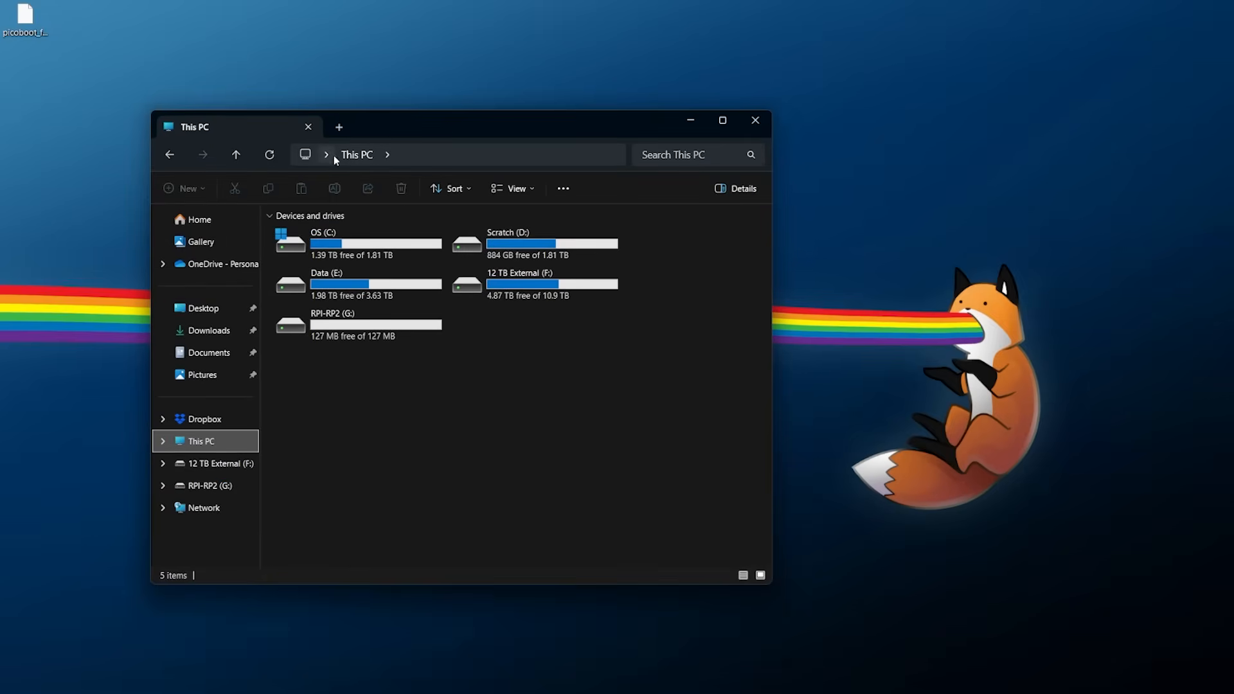
- Open the RPI-RP2 (G:) drive showing INDEX.HTM and INFO_UF2.TXT
click(358, 324)
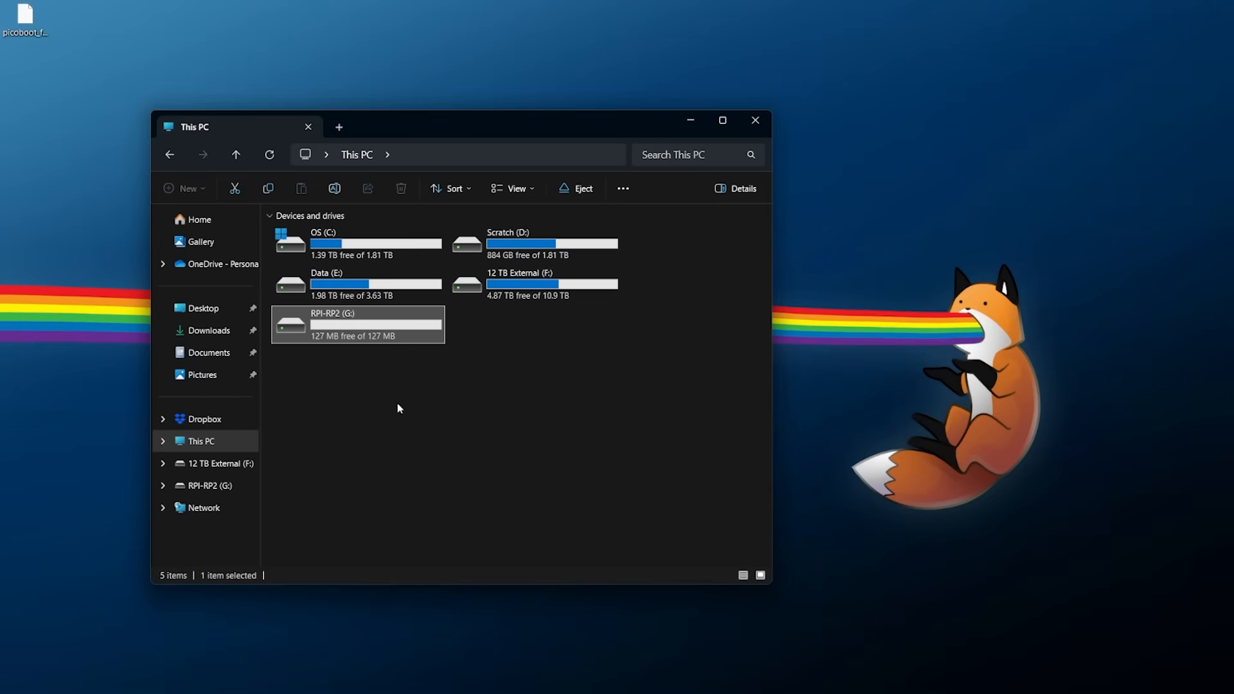
mouse_move(397, 325)
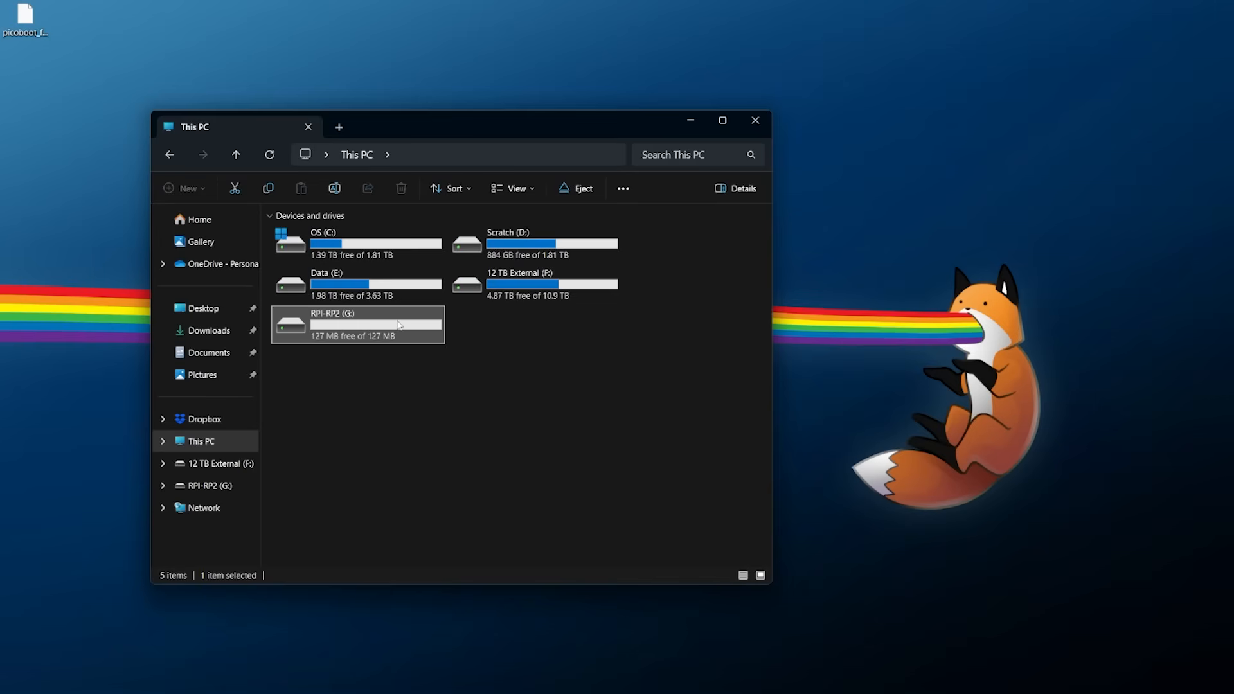
mouse_move(453, 384)
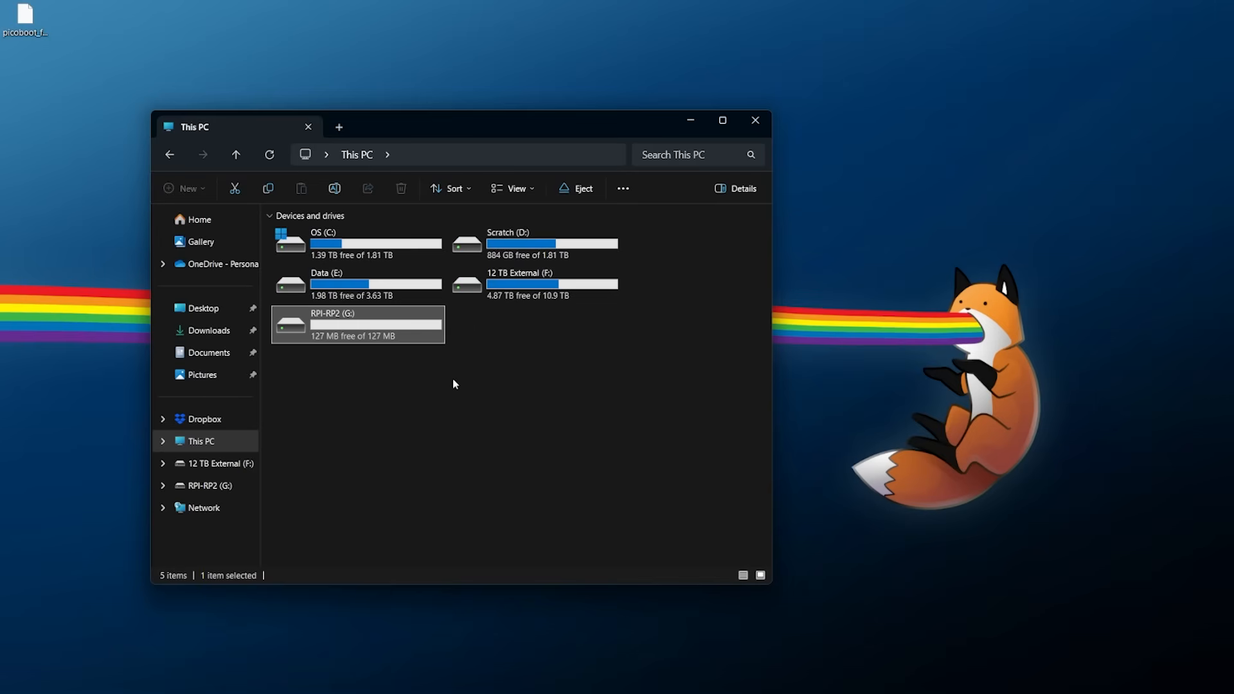
click(452, 383)
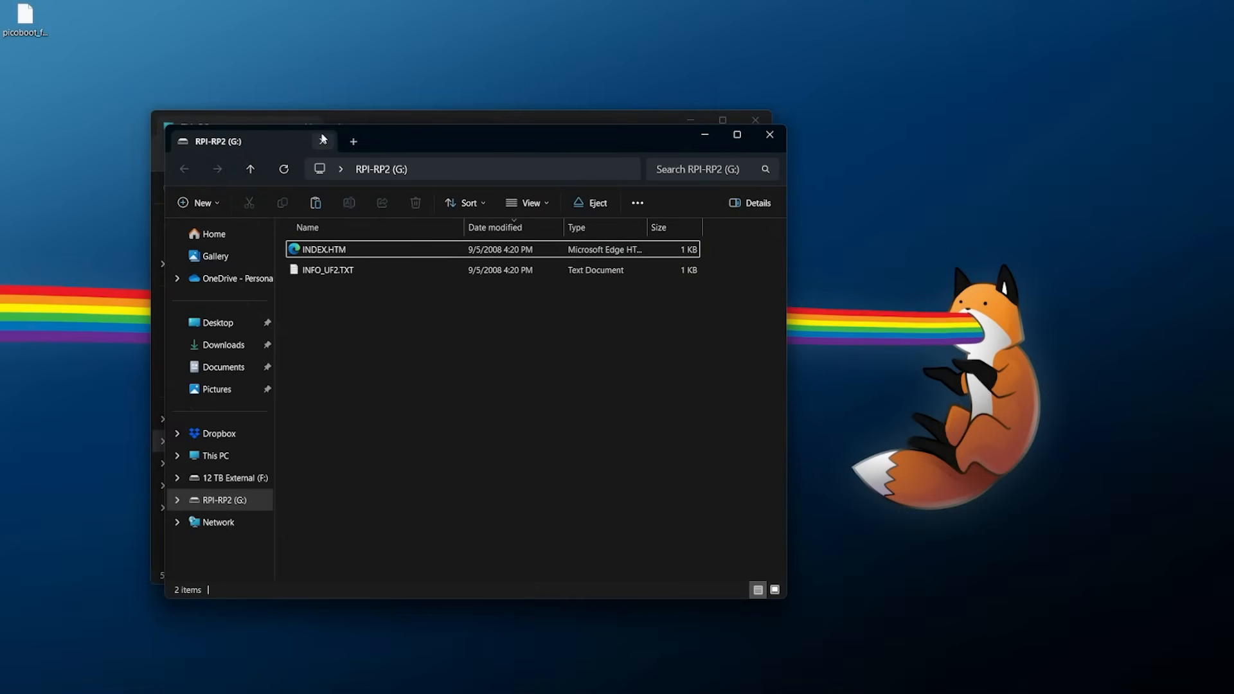
- Return to This PC and select the RPI-RP2 (G:) drive
click(214, 455)
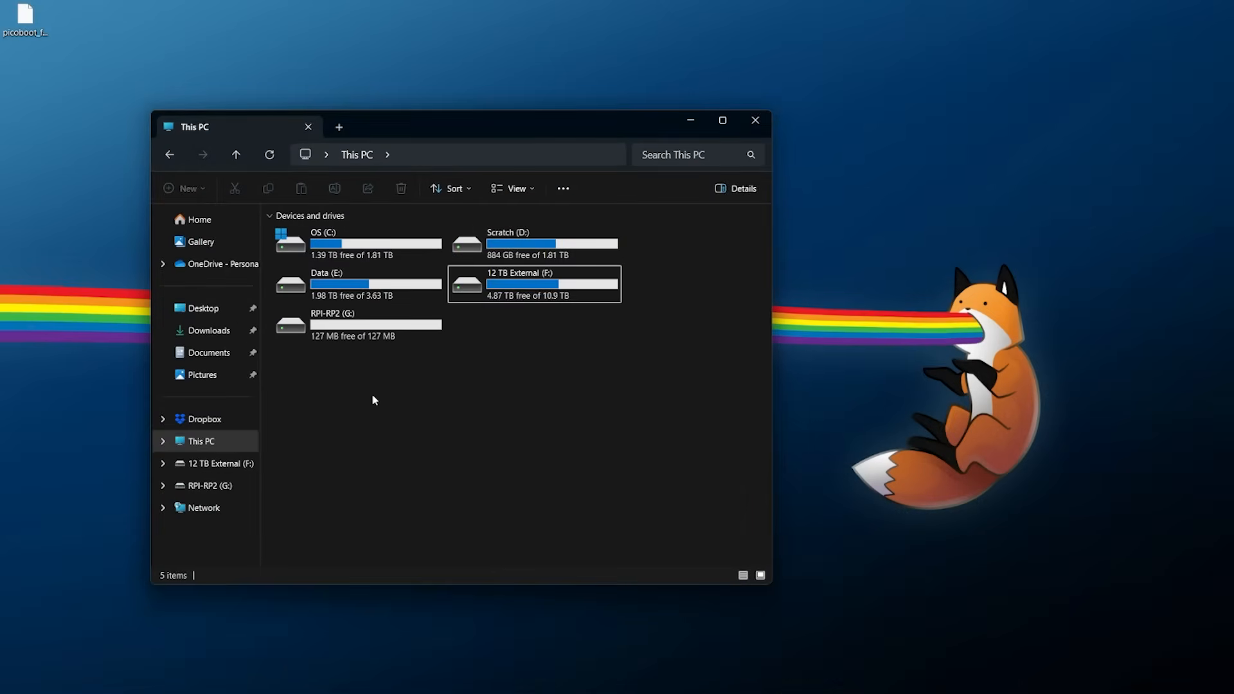
click(375, 324)
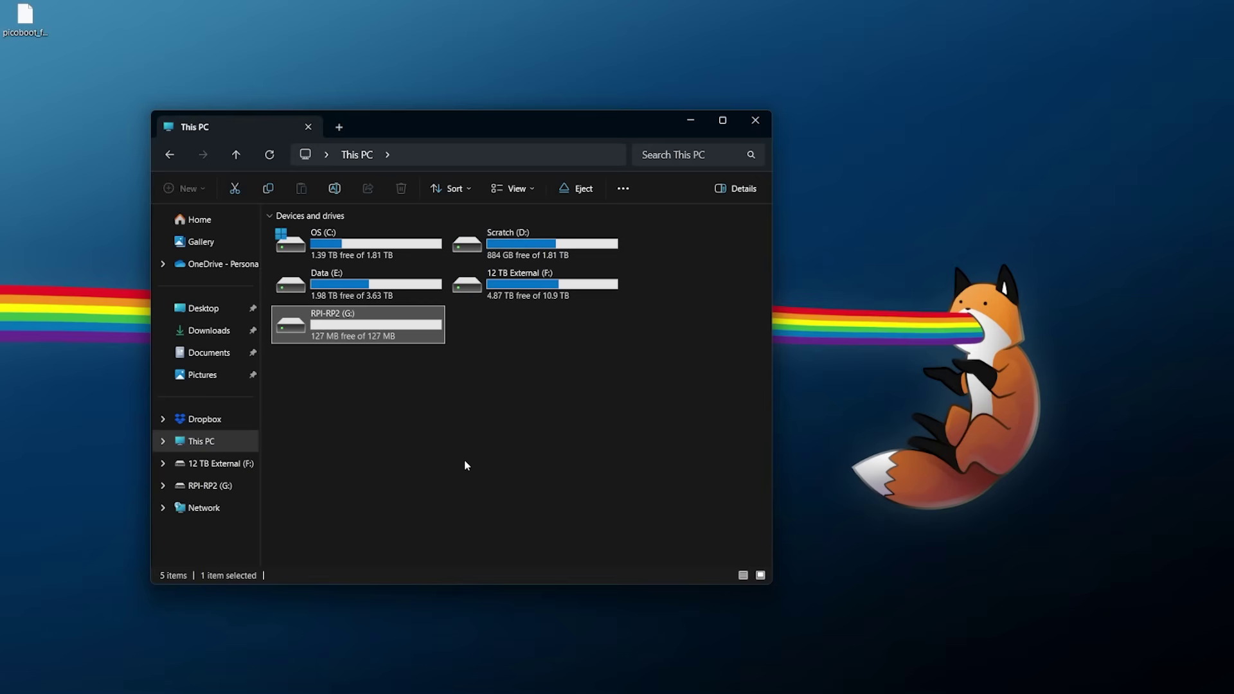
mouse_move(381, 362)
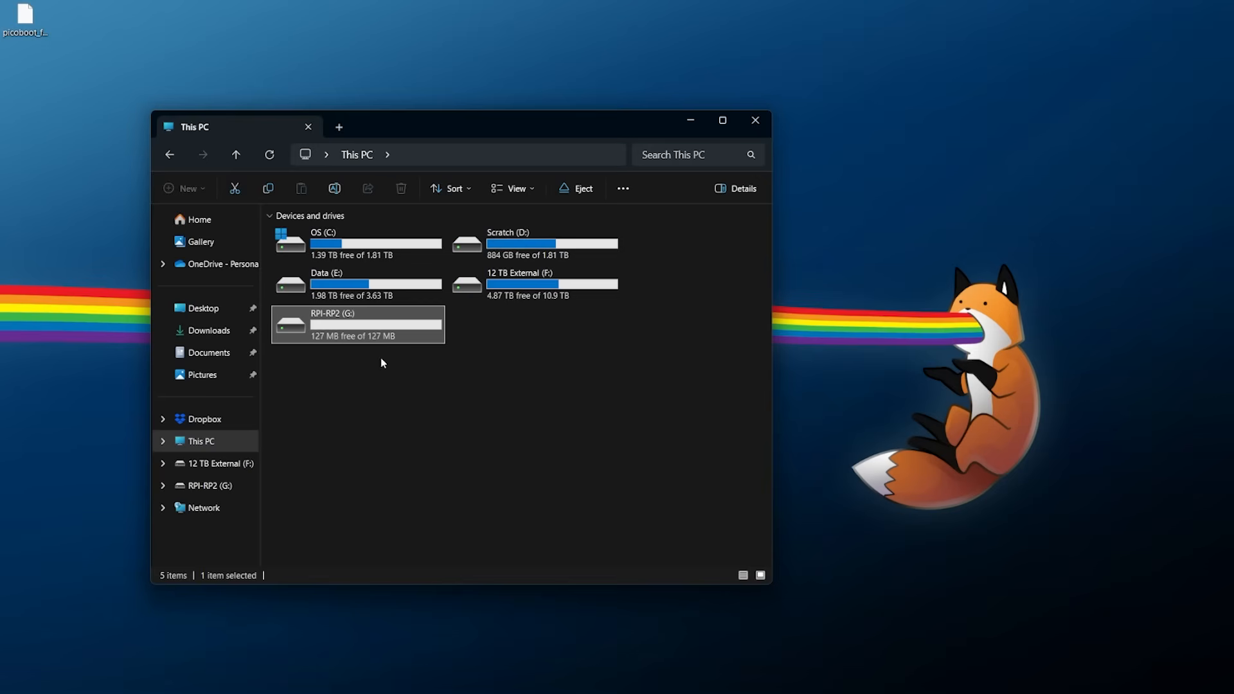
- Copy picoboot_full_pico.uf2 onto RPI-RP2 (G:) and start the TeraCopy transfer
double_click(357, 323)
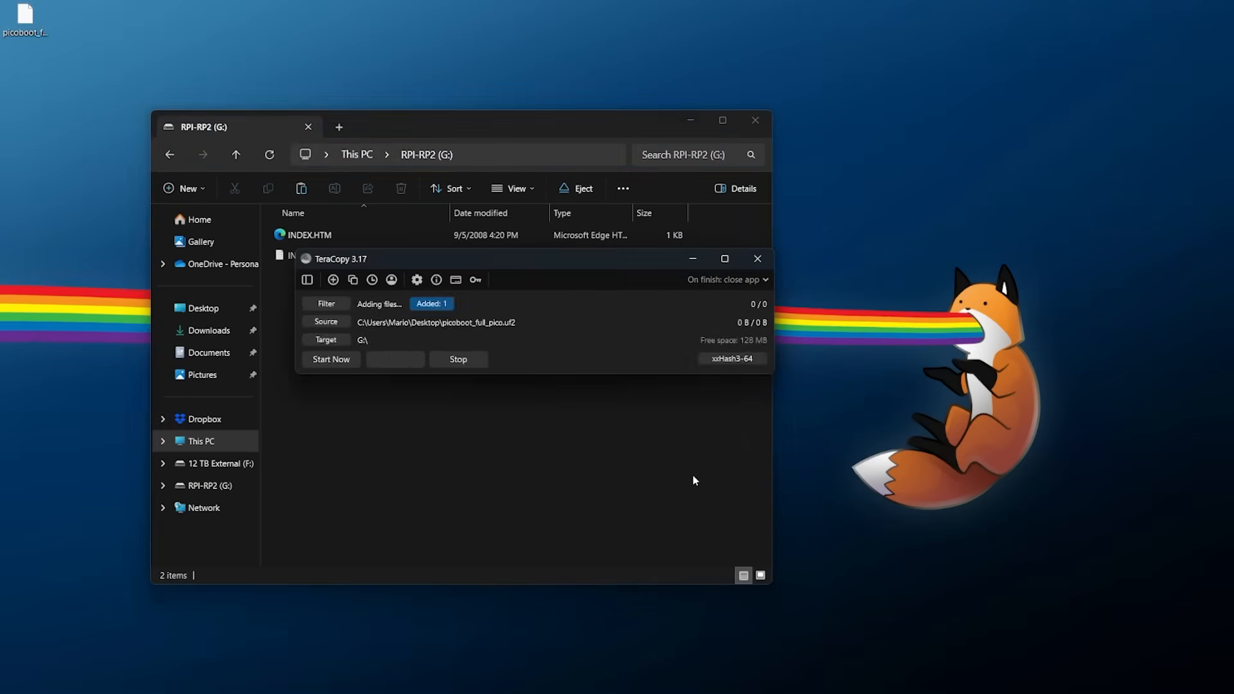
click(330, 359)
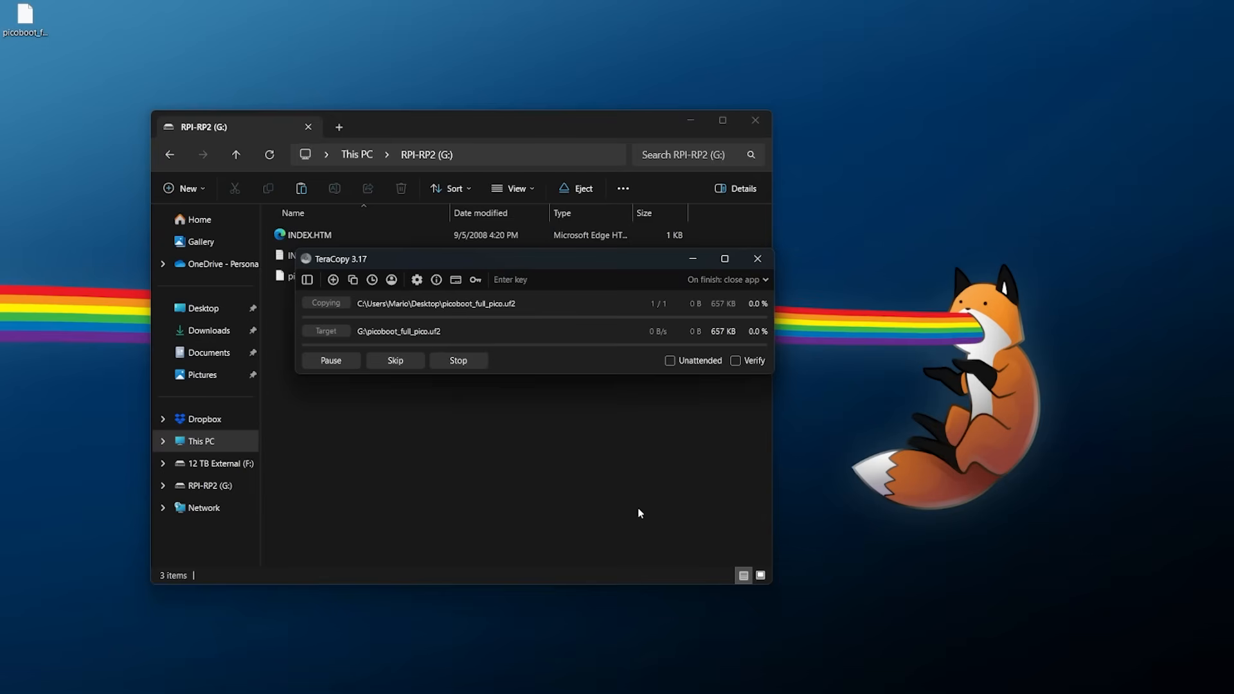